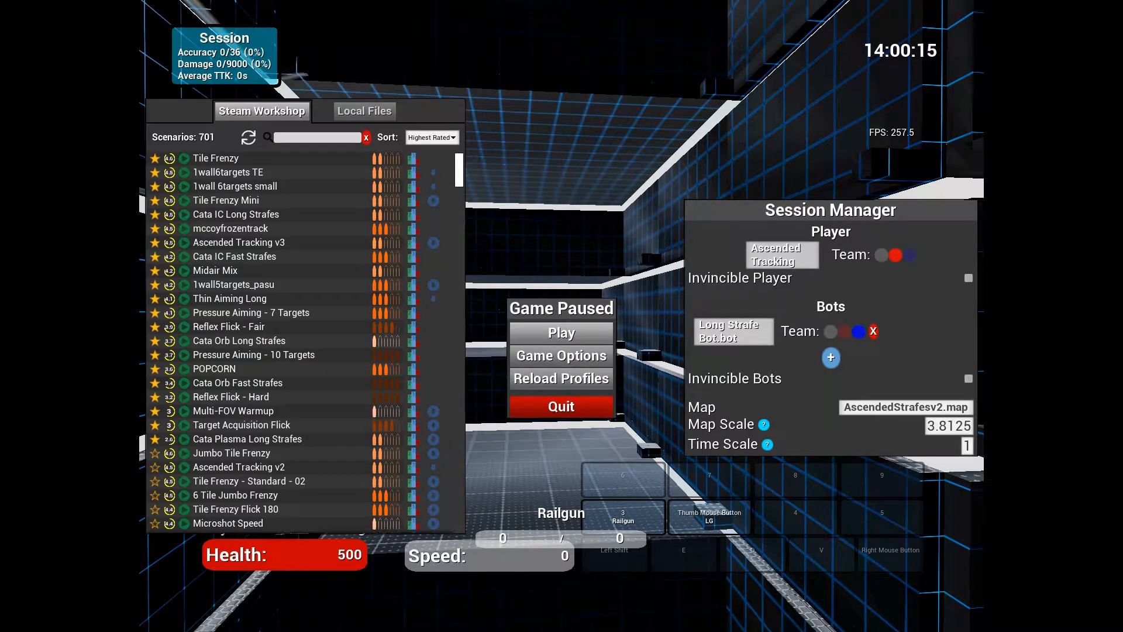
mouse_move(232, 256)
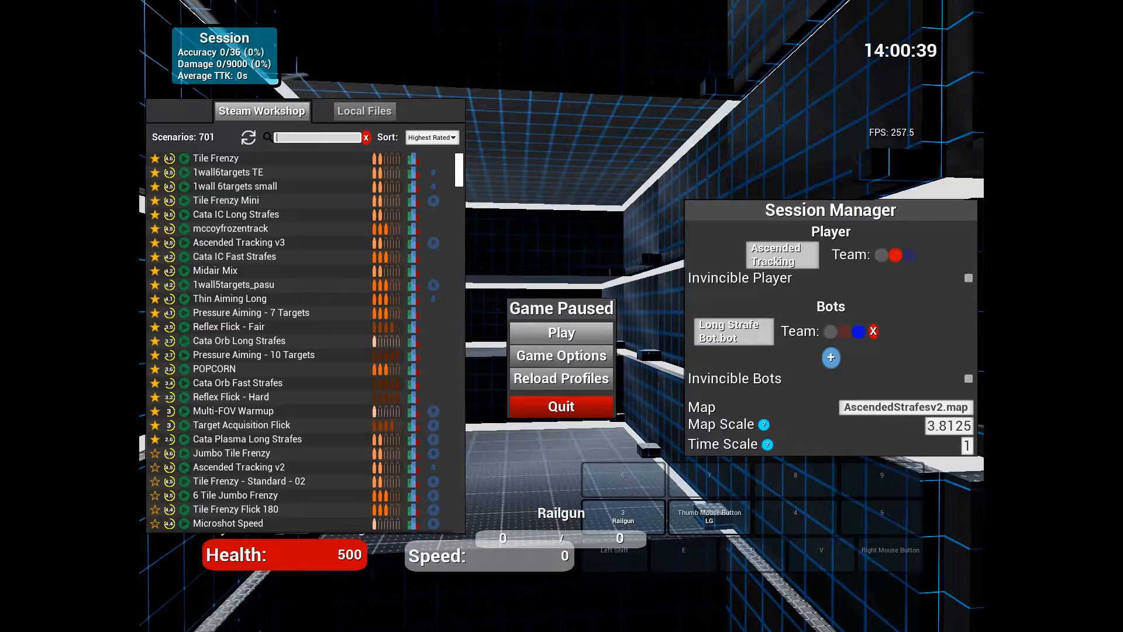
mouse_move(238, 340)
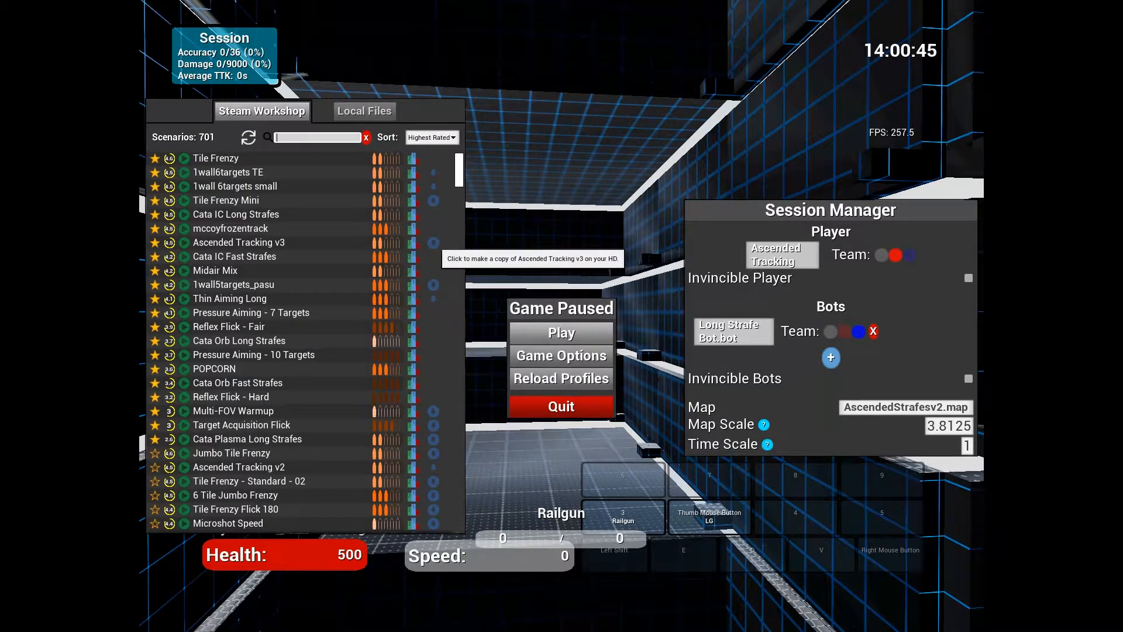
mouse_move(435, 244)
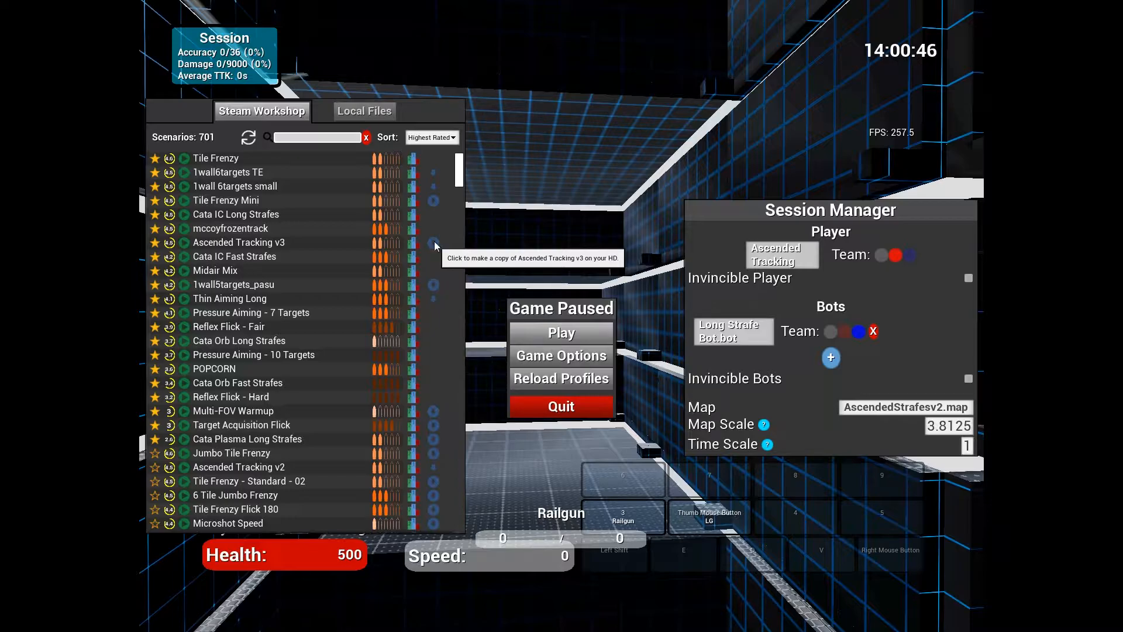
Find Ascended Tracking v3 in Local Files, start editing it and unpack its profiles
left_click(433, 243)
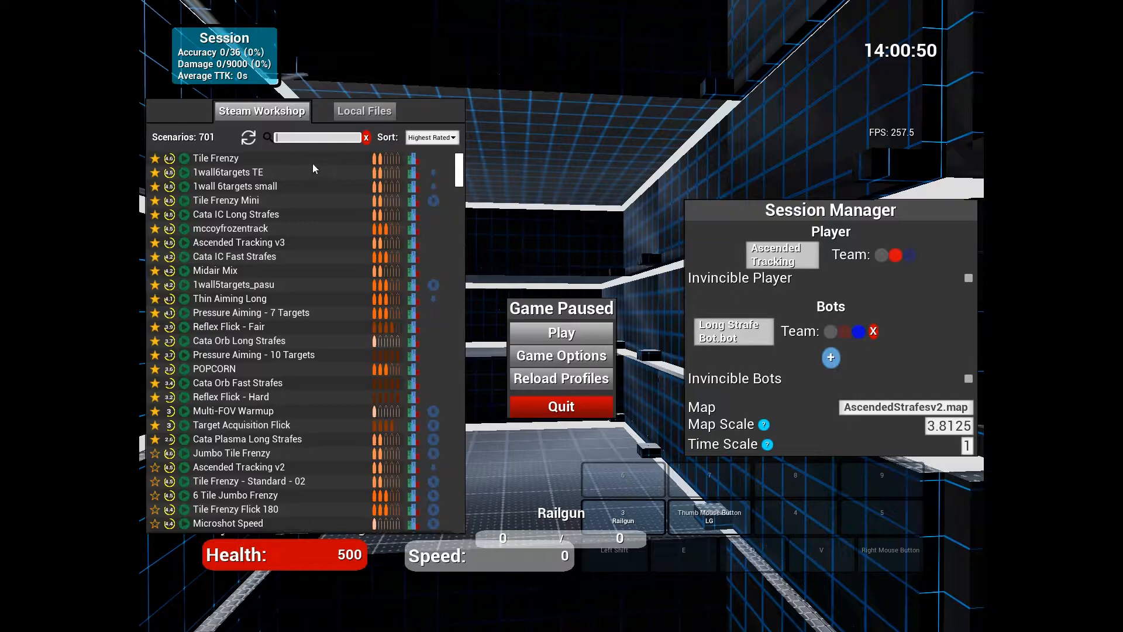
left_click(365, 110)
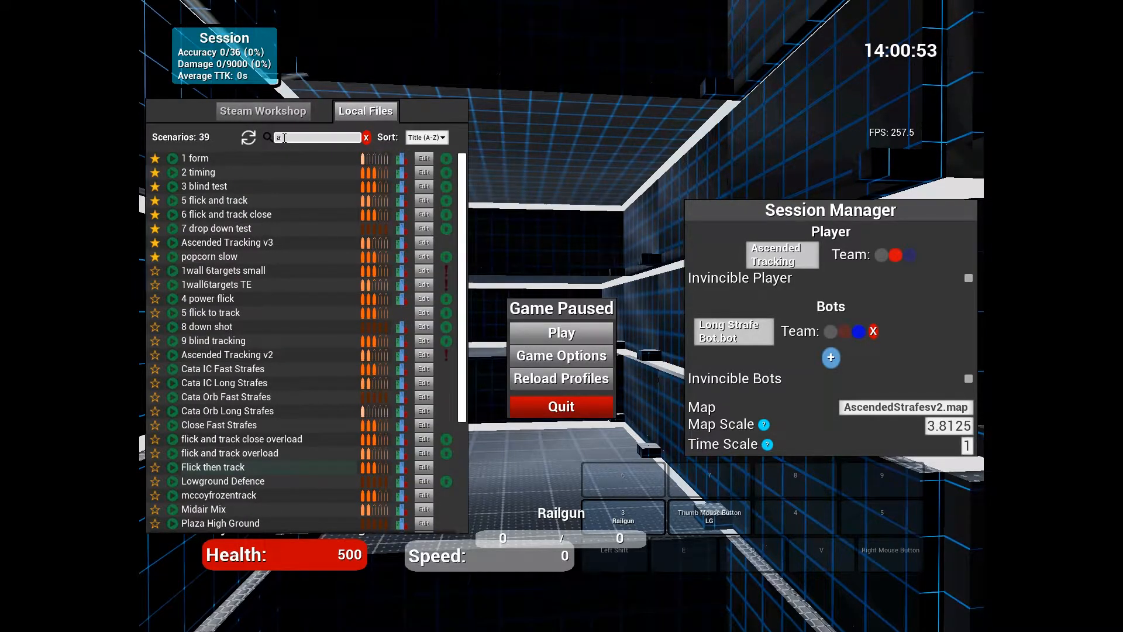
type("c")
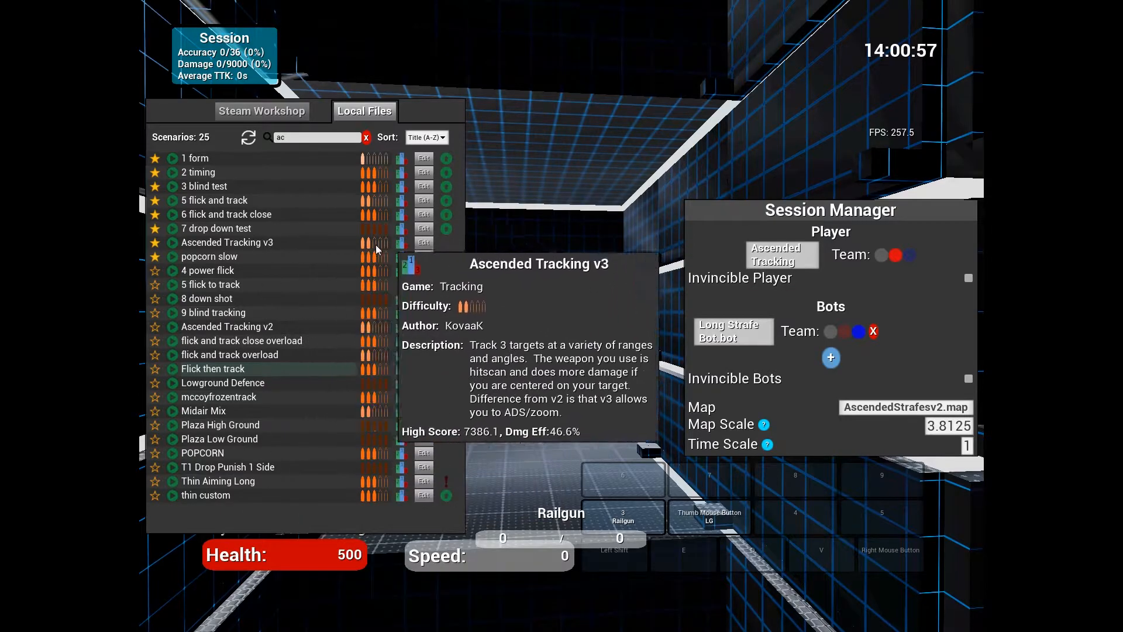
left_click(422, 242)
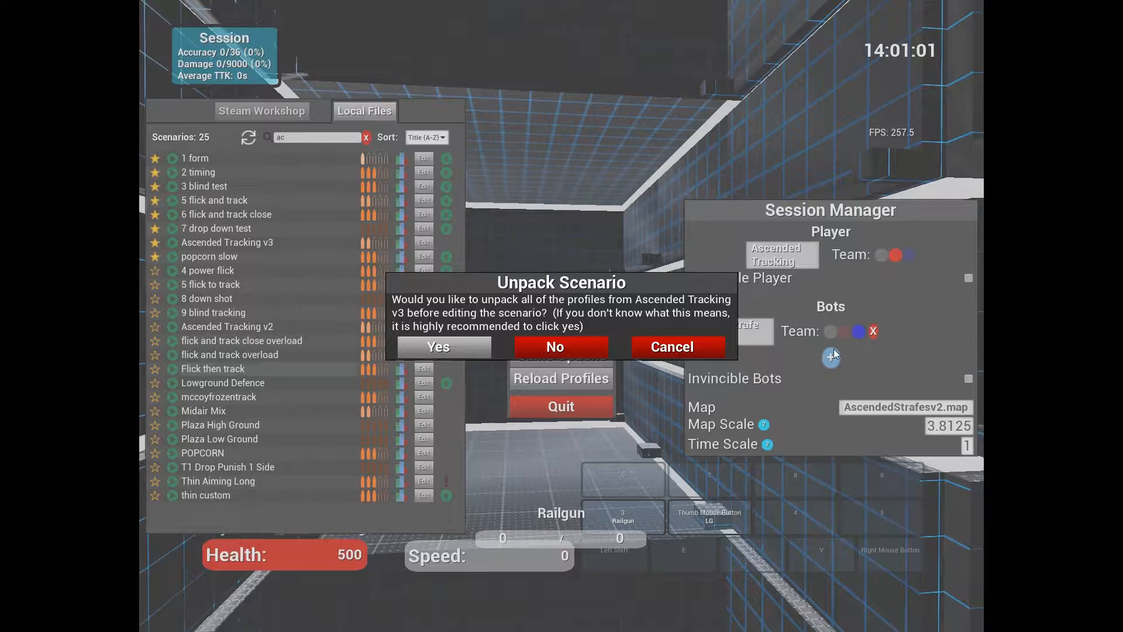
mouse_move(616, 310)
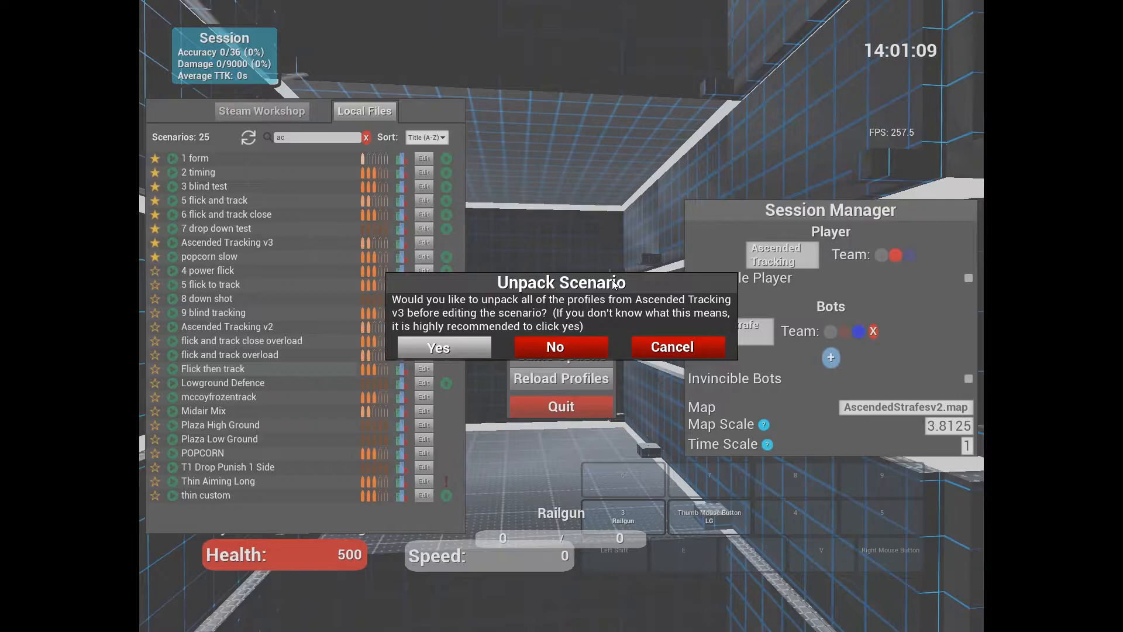
left_click(438, 347)
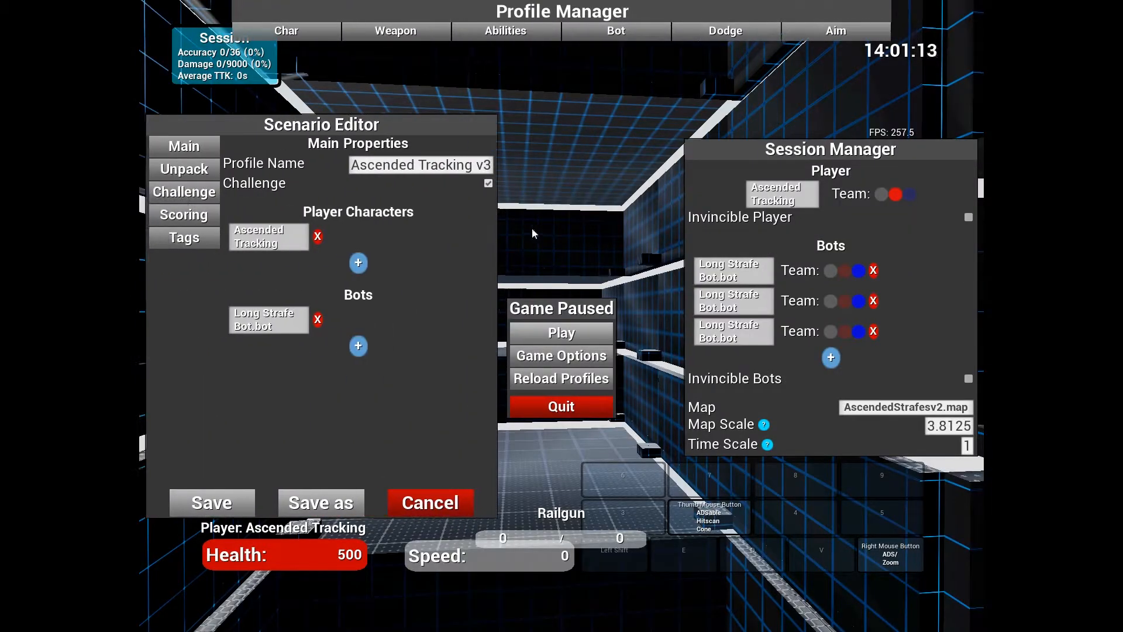
left_click(506, 30)
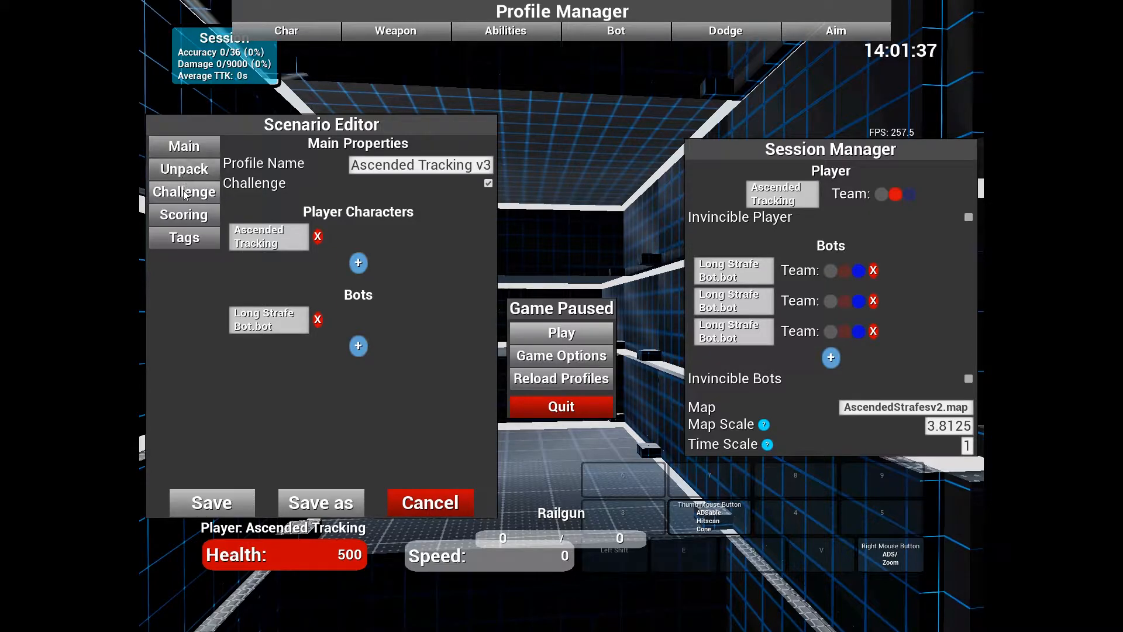
Set the Challenge time limit of Ascended Tracking v3 to 60 seconds
left_click(184, 192)
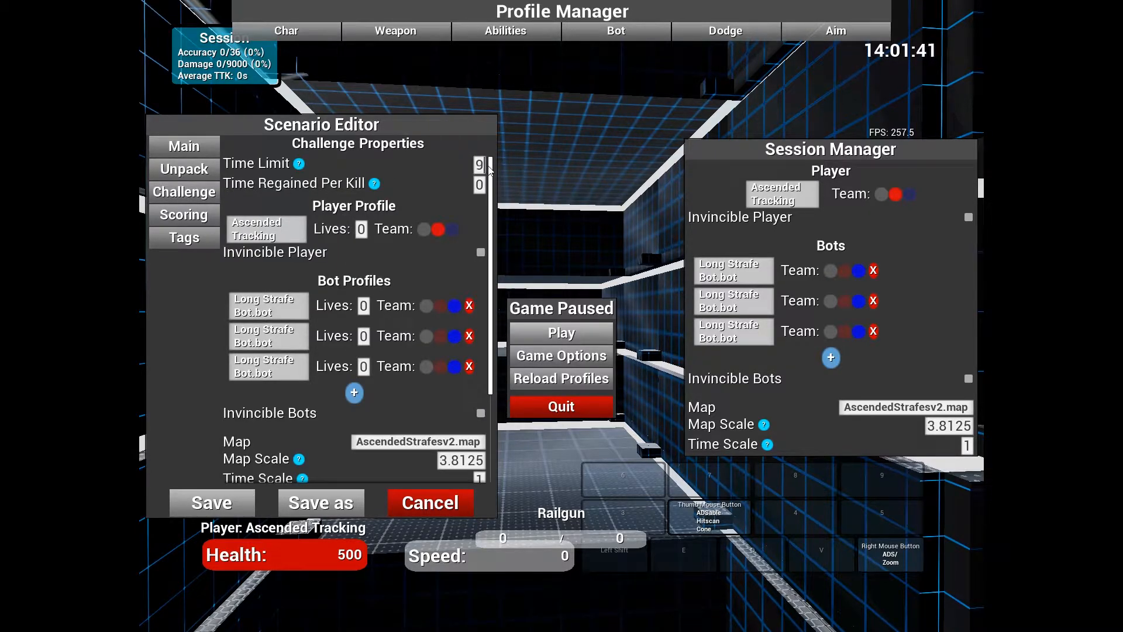
type("60")
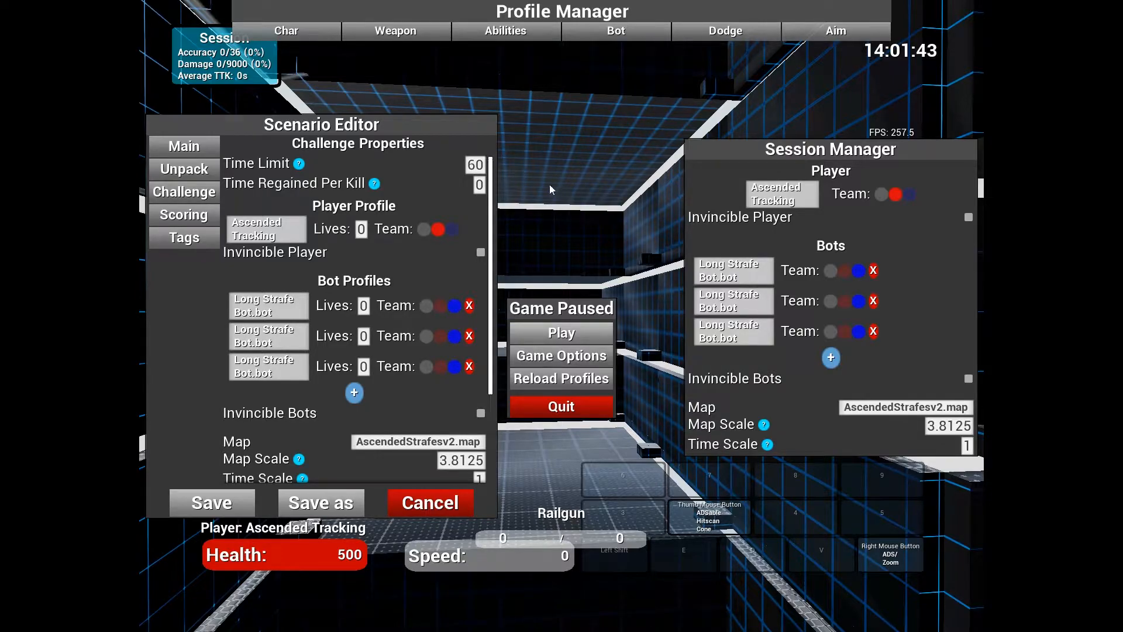
mouse_move(555, 173)
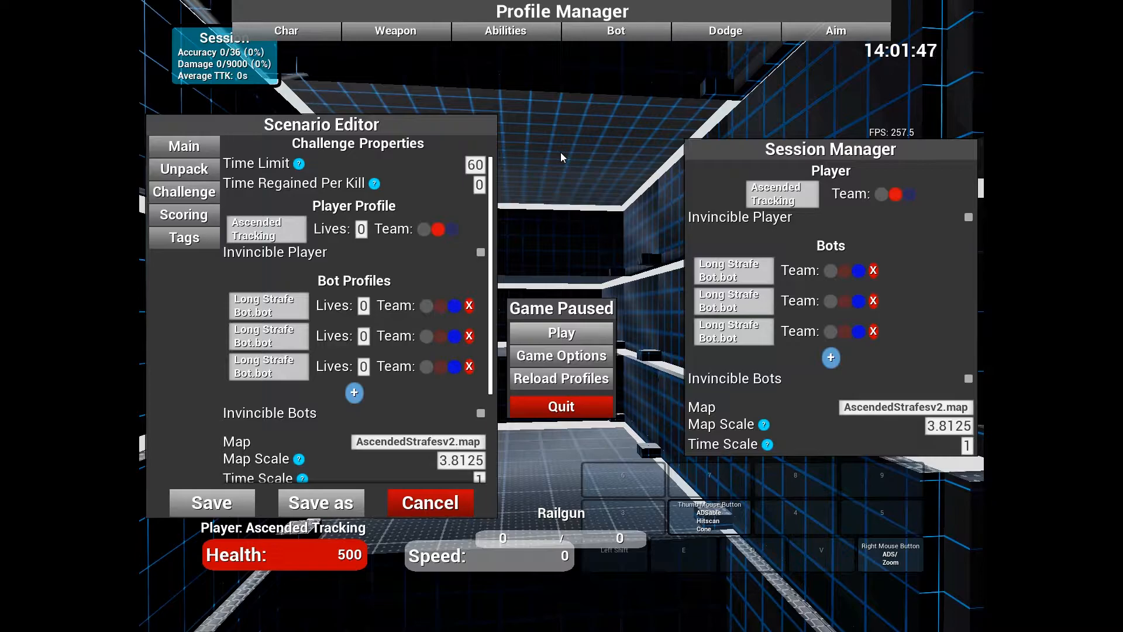
mouse_move(499, 257)
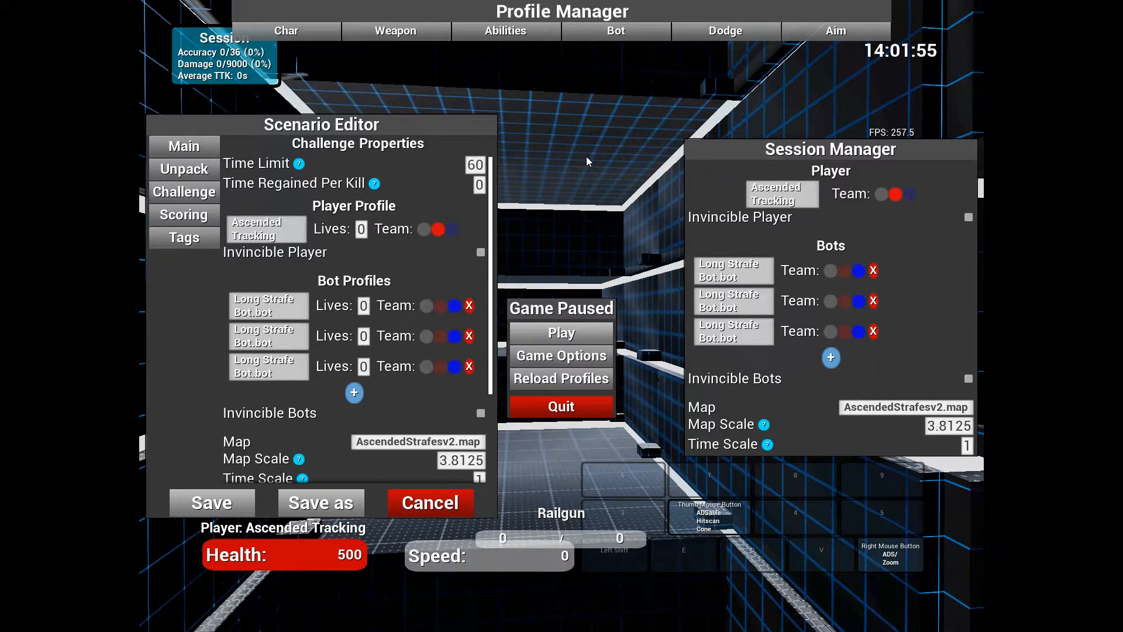
mouse_move(515, 185)
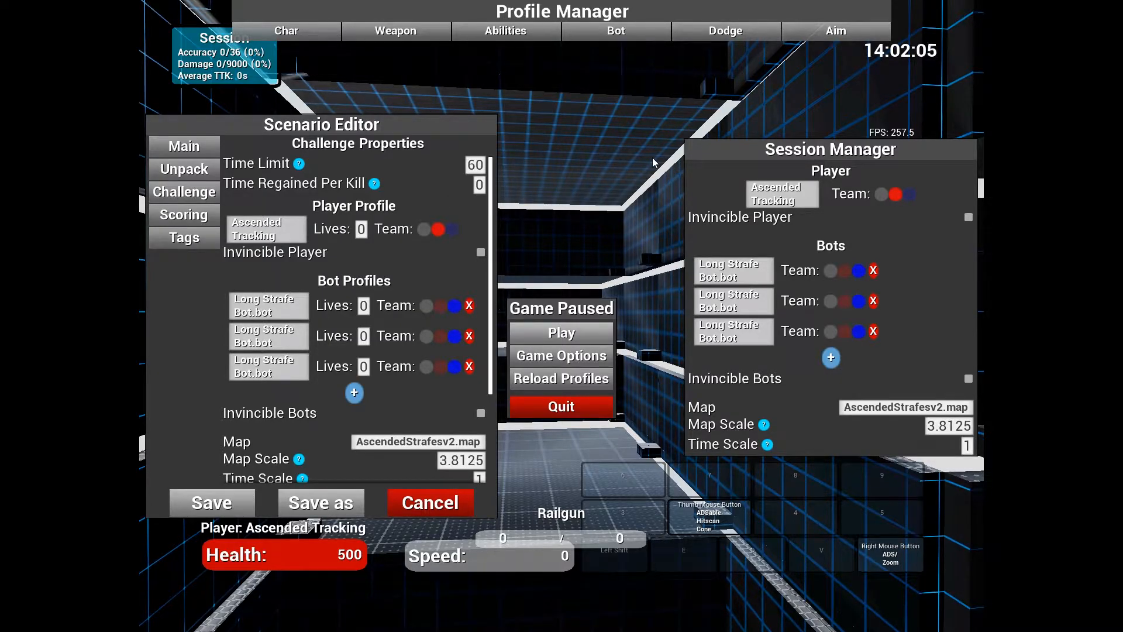
mouse_move(276, 107)
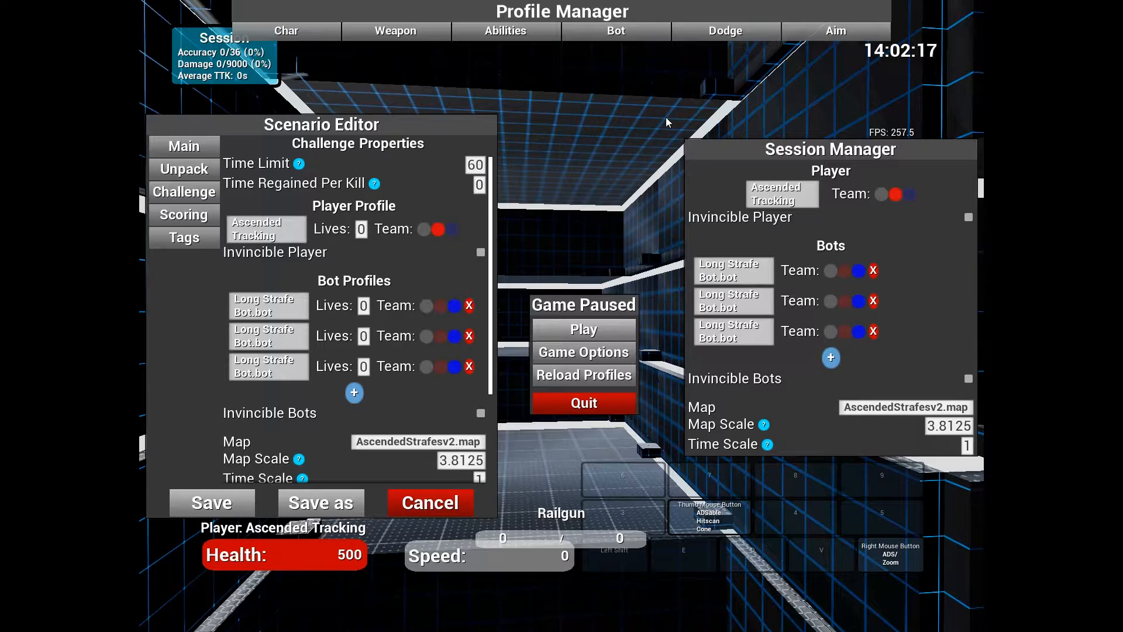
mouse_move(634, 177)
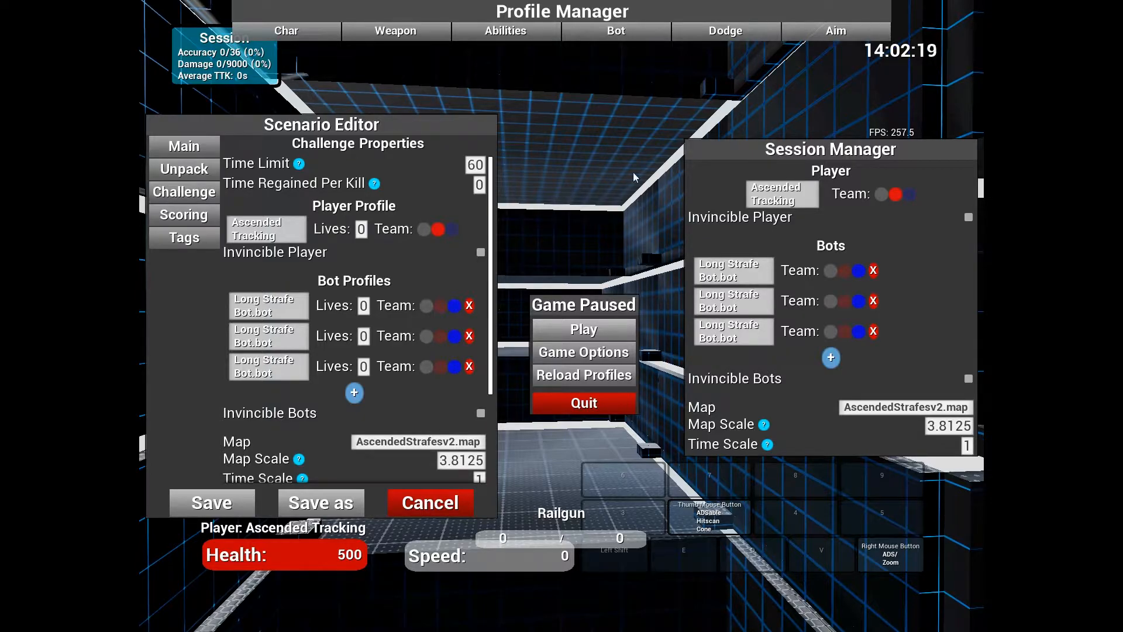
mouse_move(562, 201)
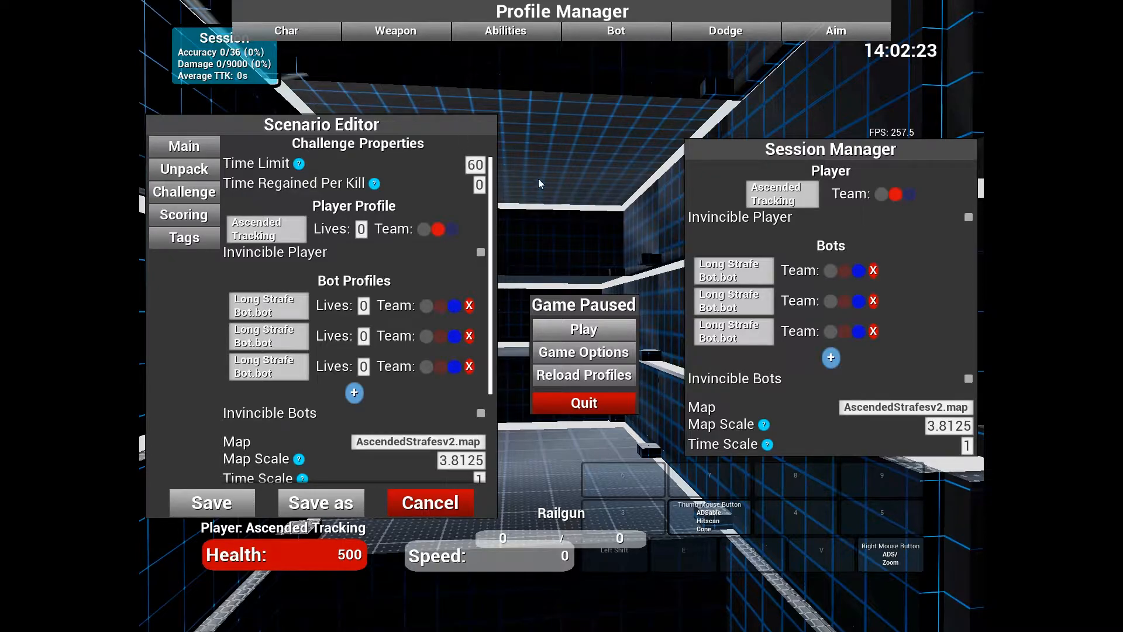
mouse_move(593, 69)
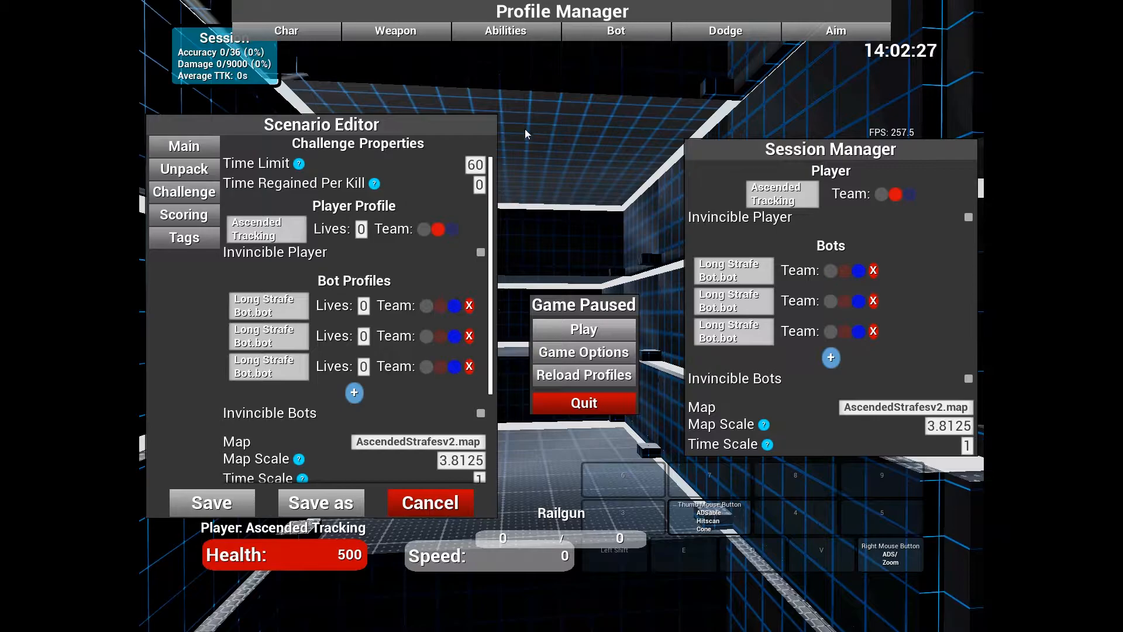
mouse_move(370, 54)
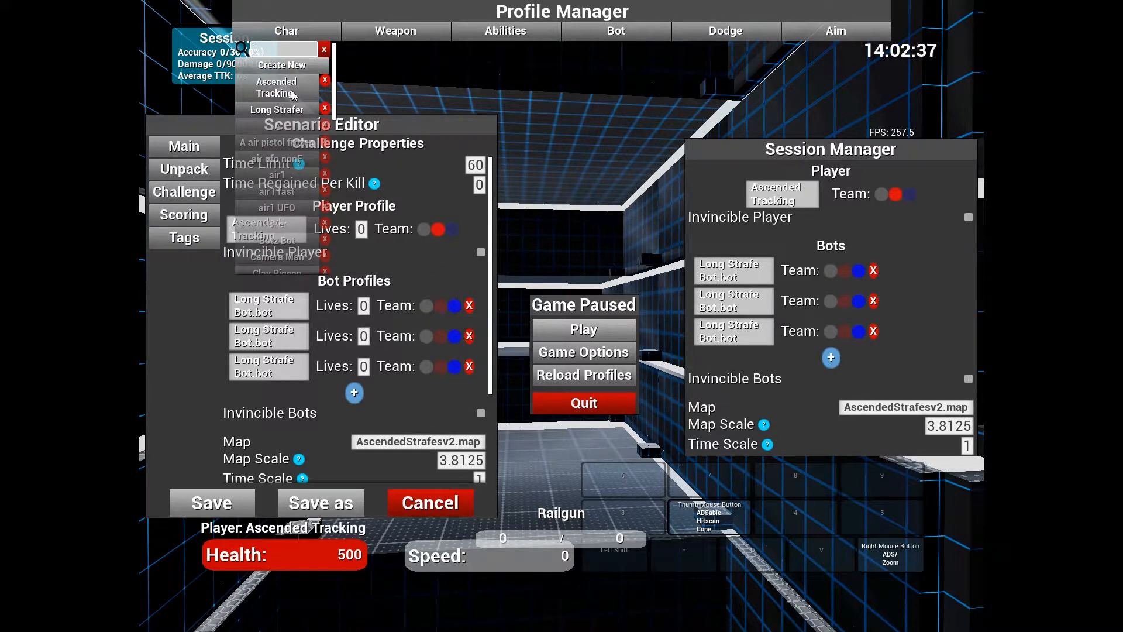
mouse_move(562, 245)
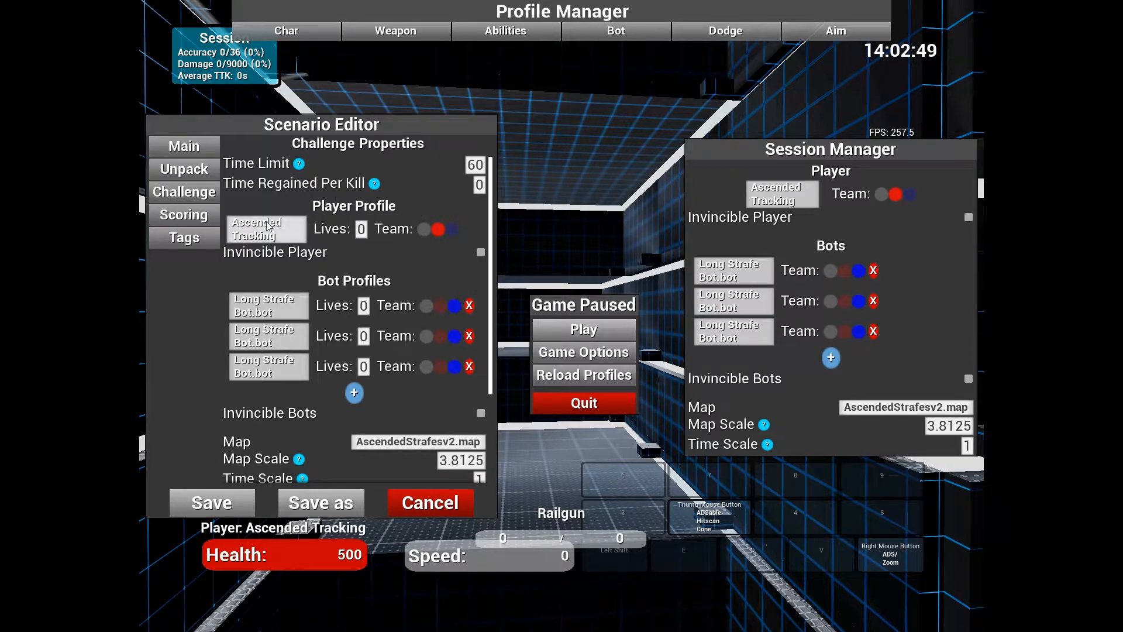
Bring up the Ascended Tracking player profile in the Character Profile Editor
left_click(264, 229)
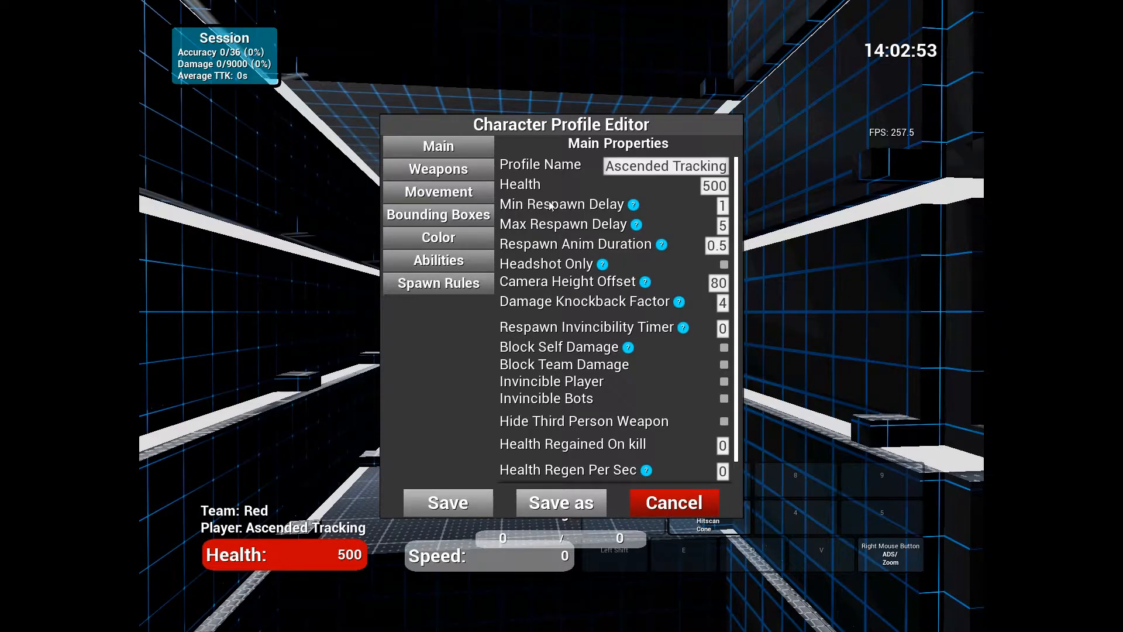
Assign the Railgun to the Ascended Tracking character's Weapon 1 slot and save the profile
left_click(438, 169)
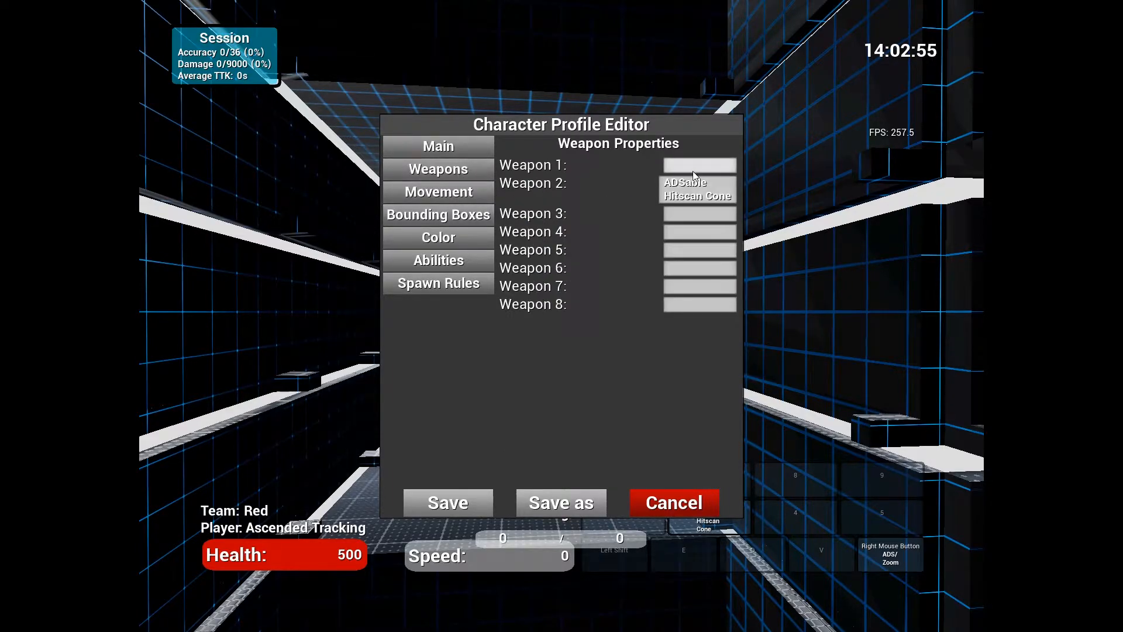
left_click(437, 146)
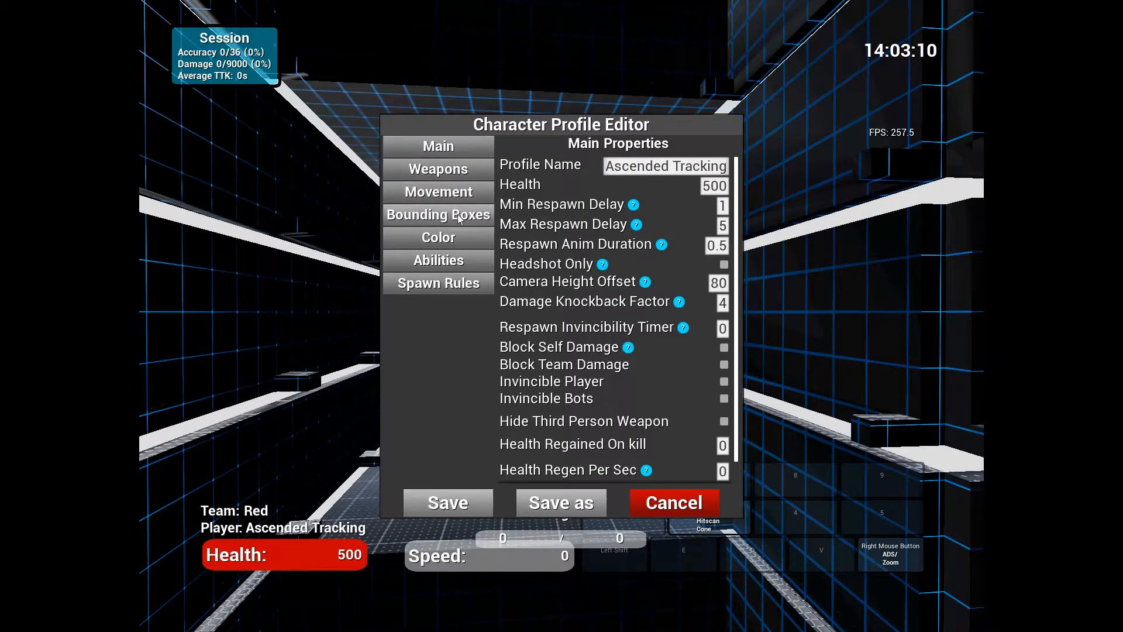
left_click(437, 168)
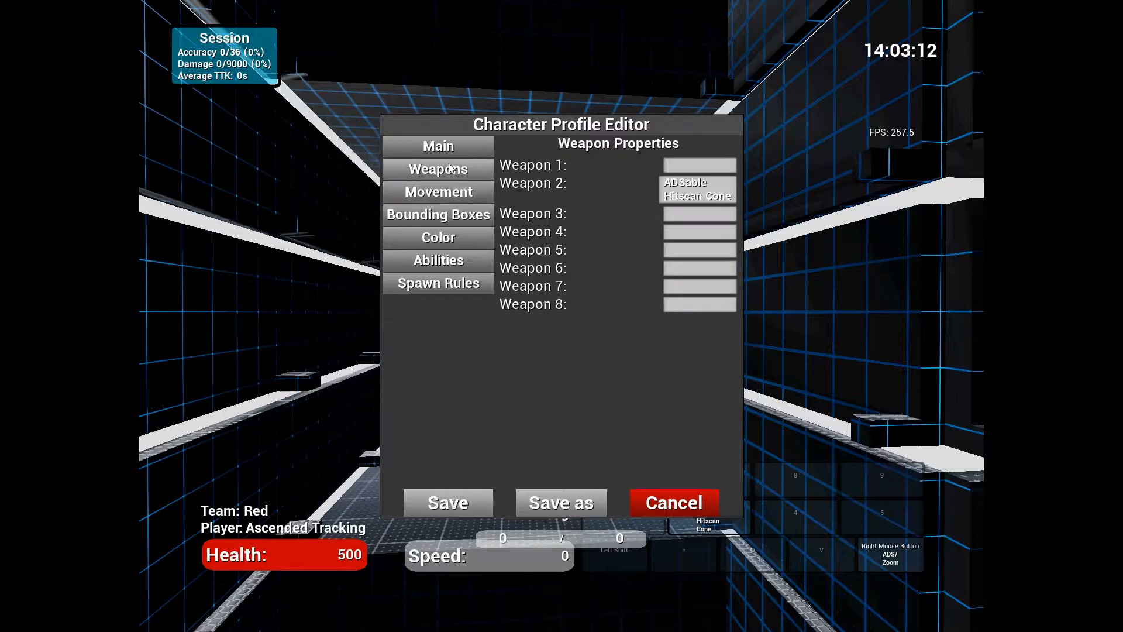
left_click(700, 164)
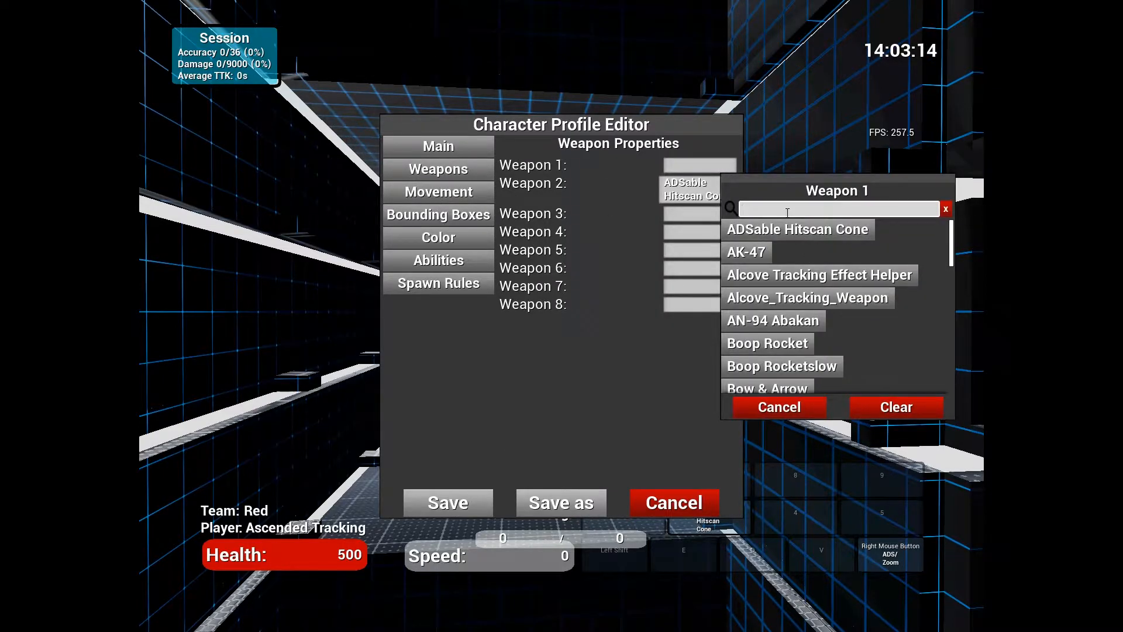
type("rail")
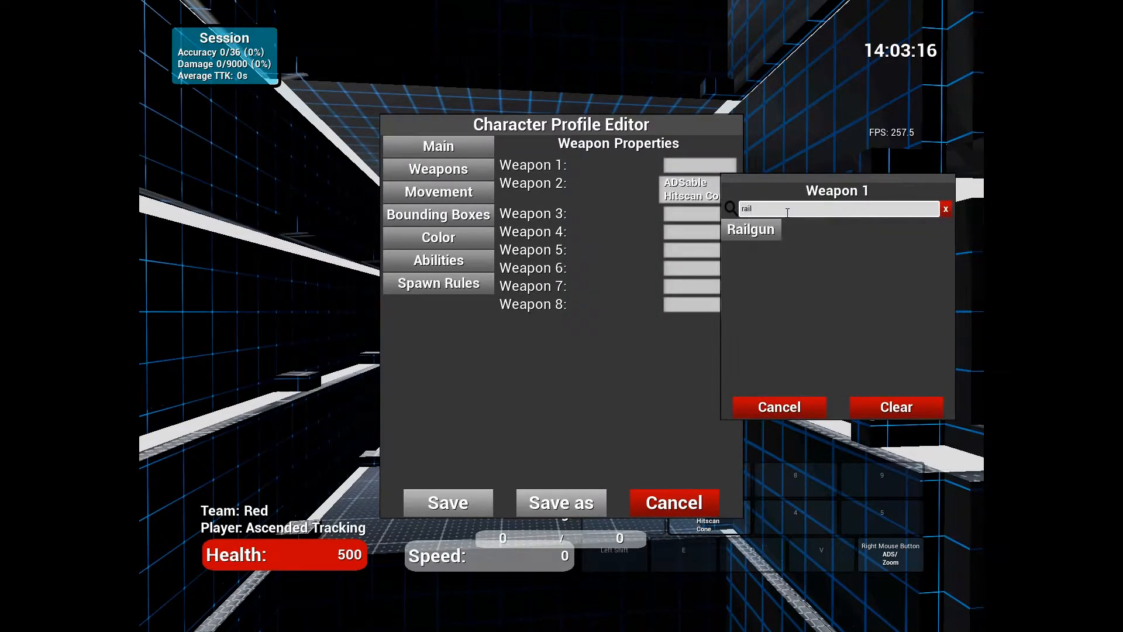
left_click(750, 229)
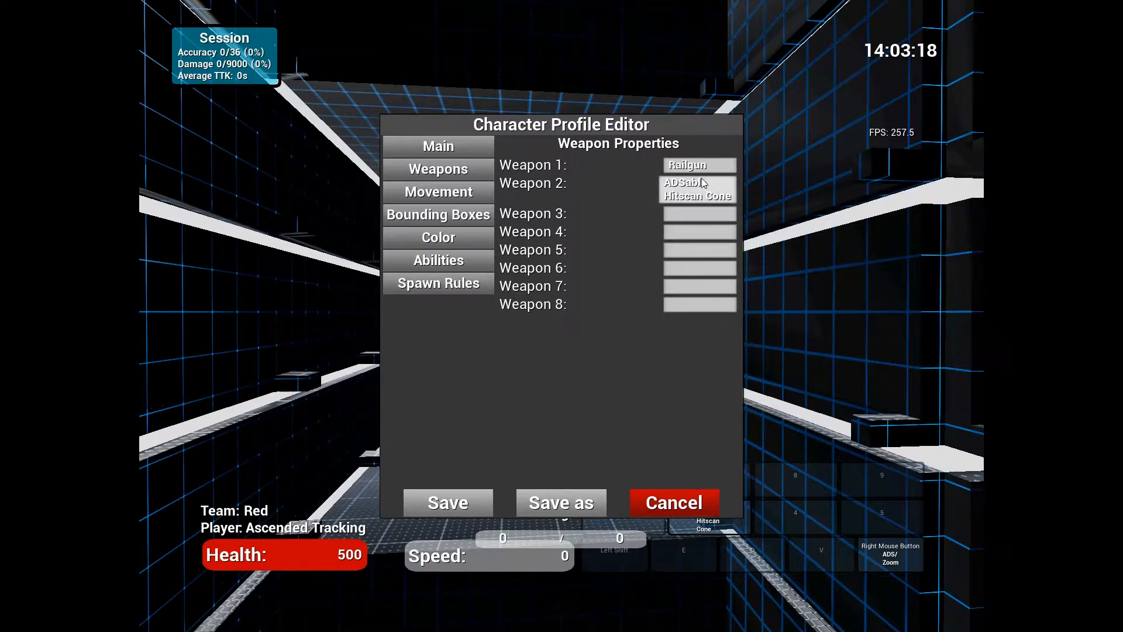
left_click(699, 164)
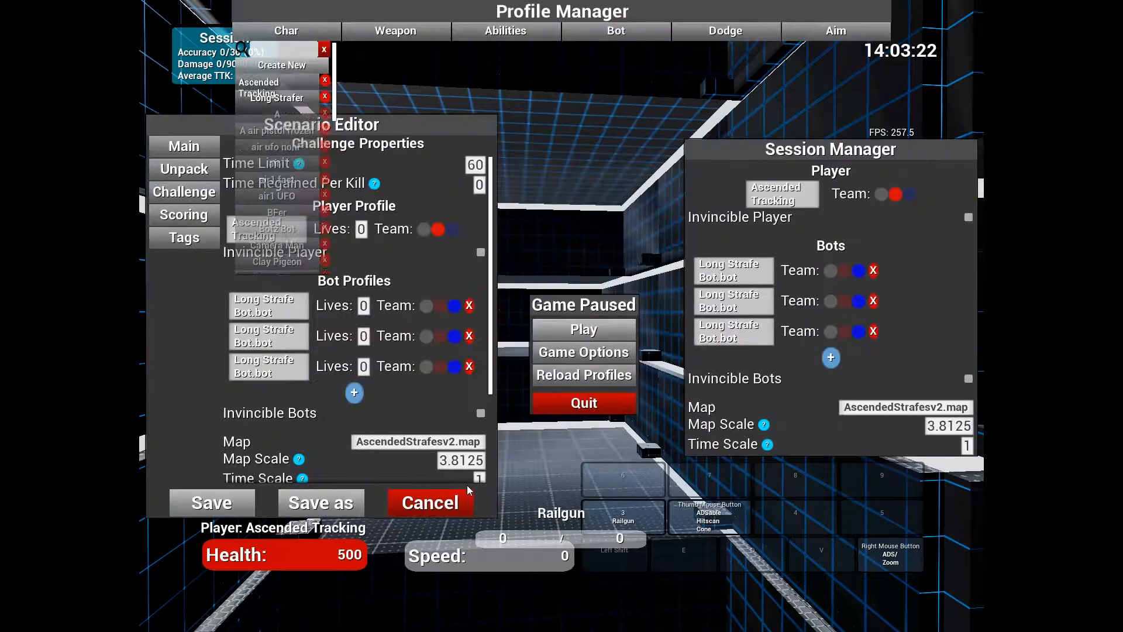
Leave the Railgun weapon editor and return to the scenario's challenge properties
left_click(394, 30)
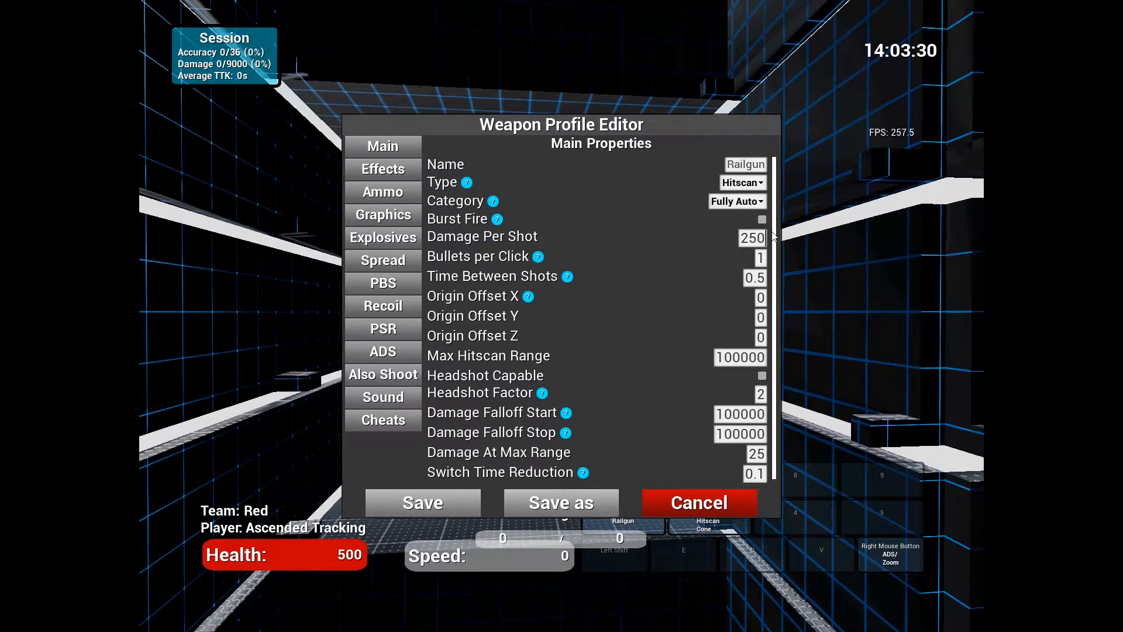
left_click(753, 239)
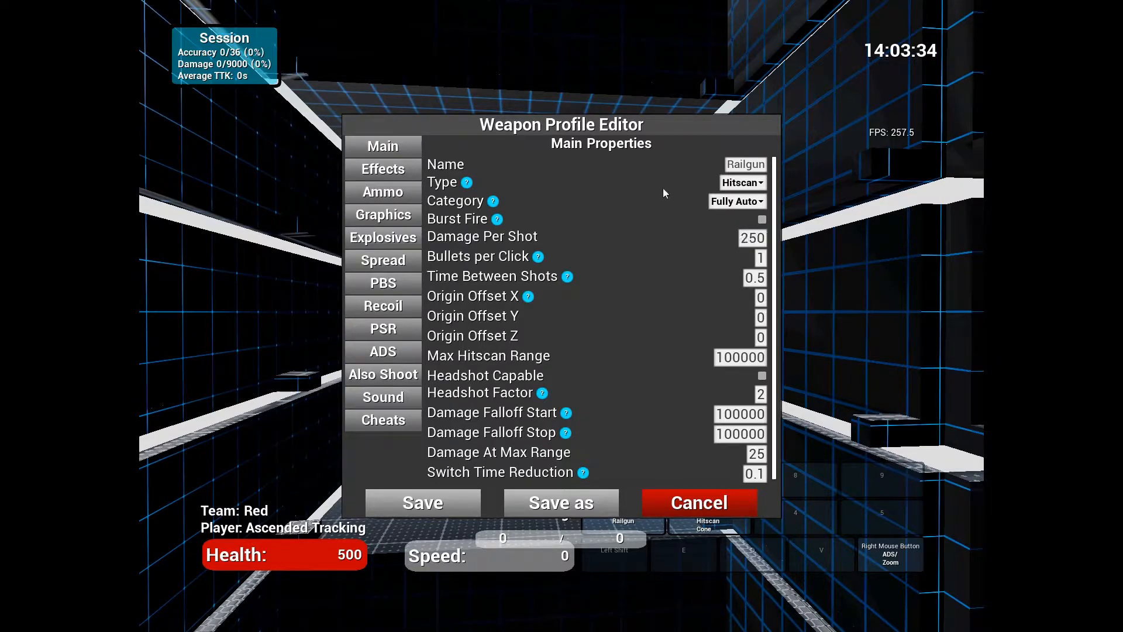
mouse_move(663, 138)
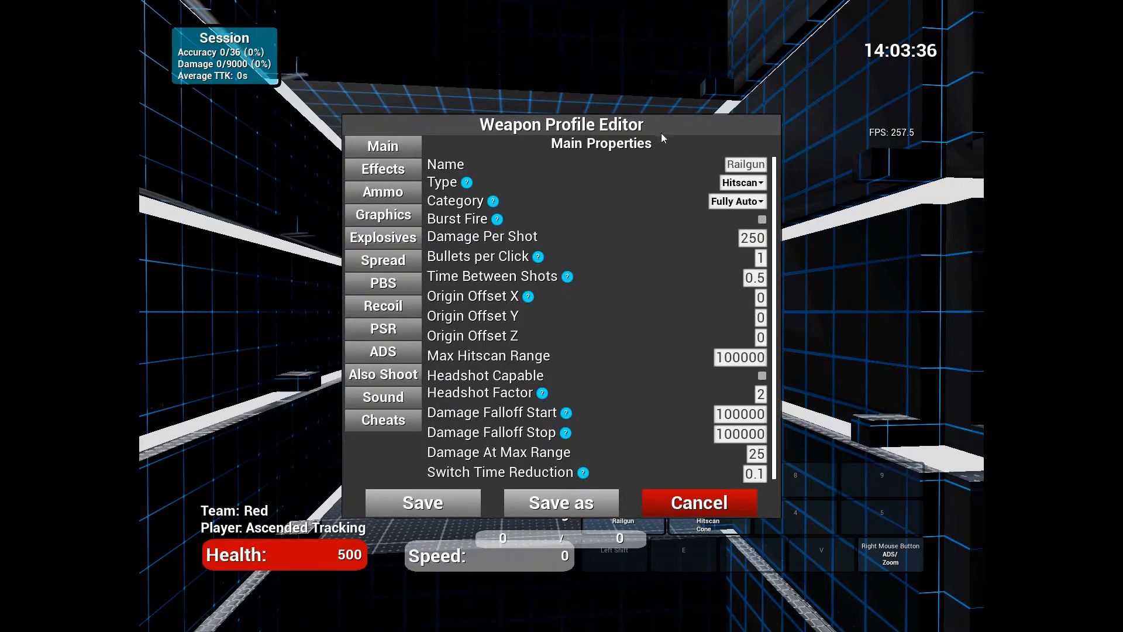
mouse_move(673, 233)
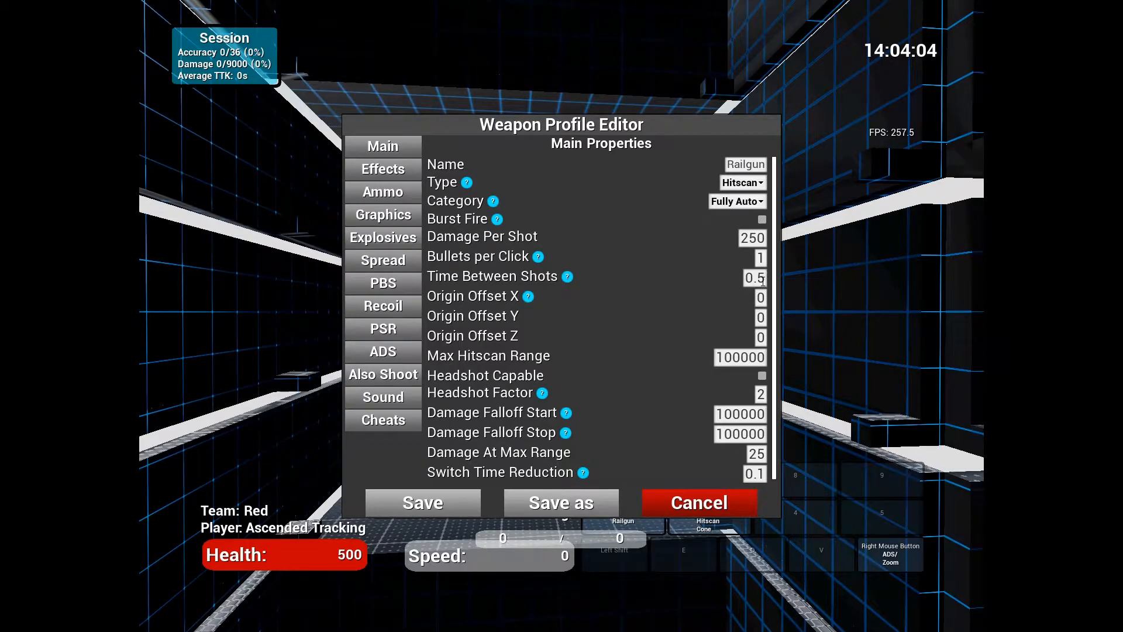
mouse_move(731, 82)
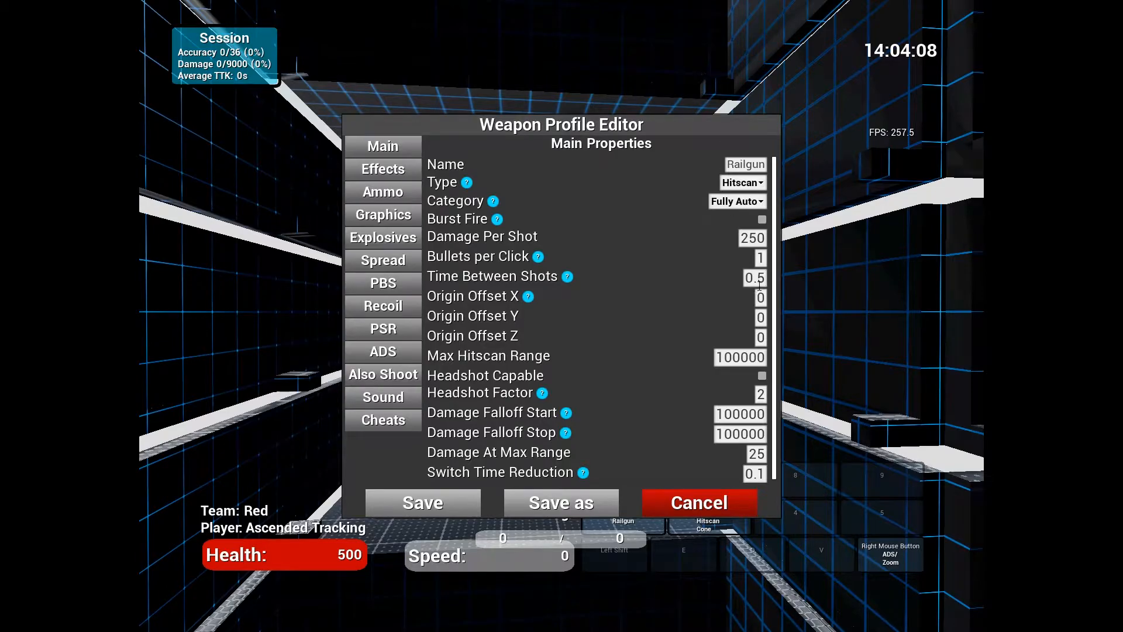
mouse_move(573, 342)
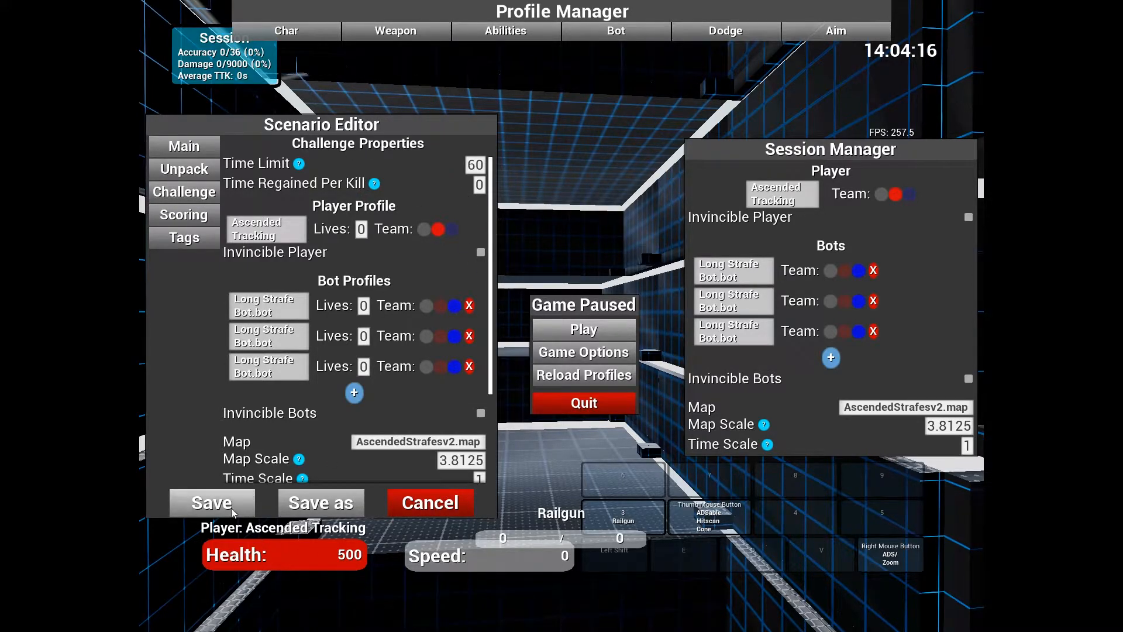
Save the edited scenario as a new local scenario named 'ijuhadgfuydgfawgda'
left_click(320, 503)
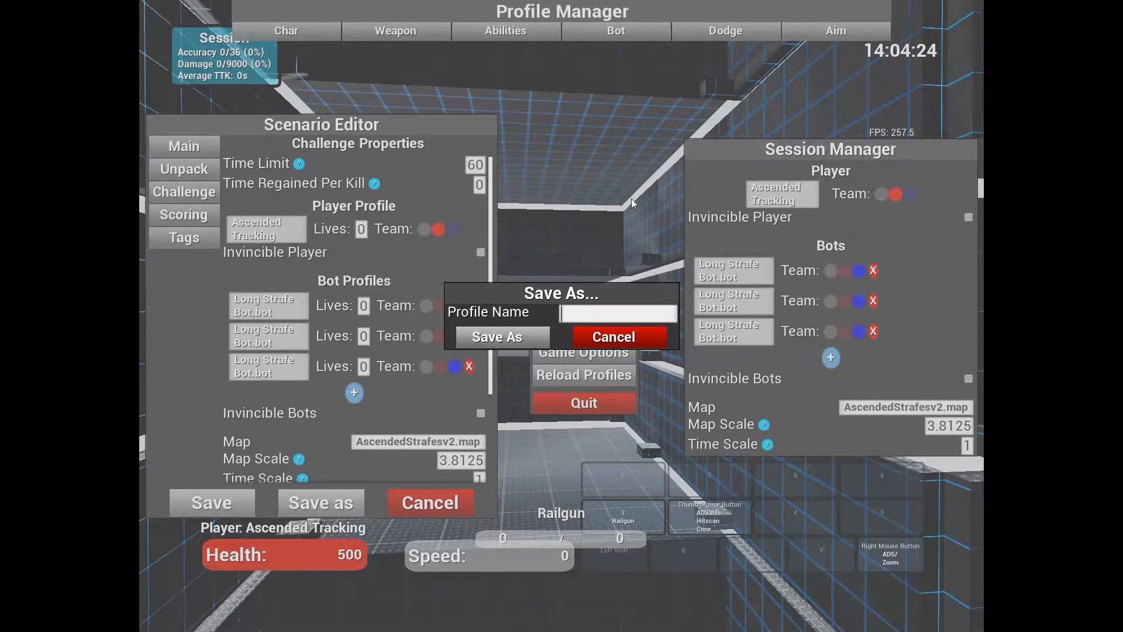
left_click(617, 313)
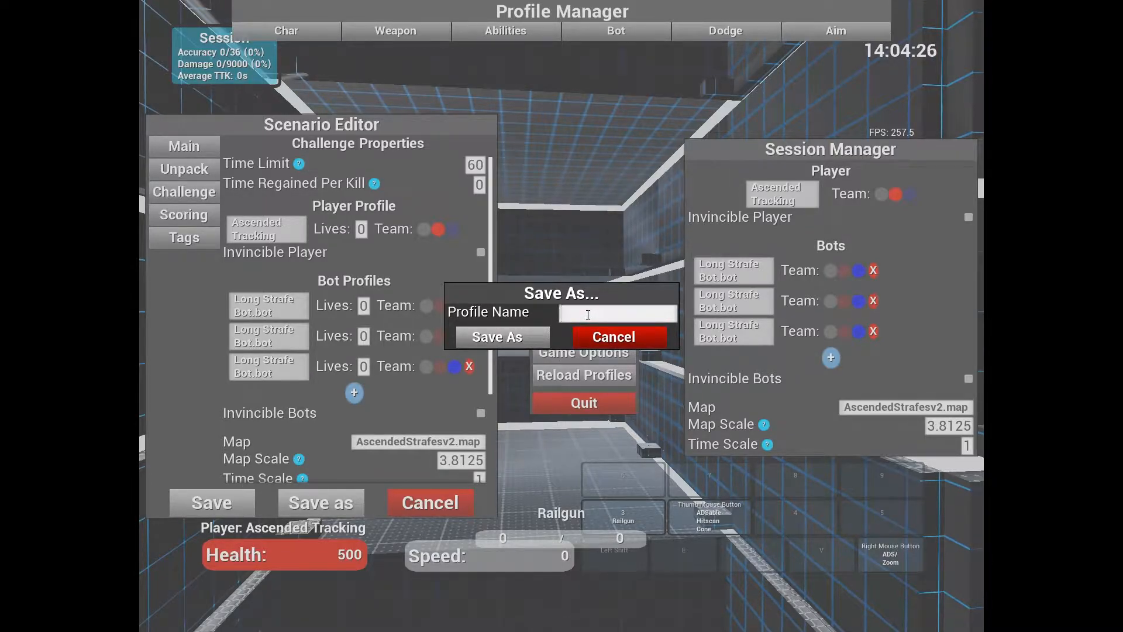
type("ijuhad")
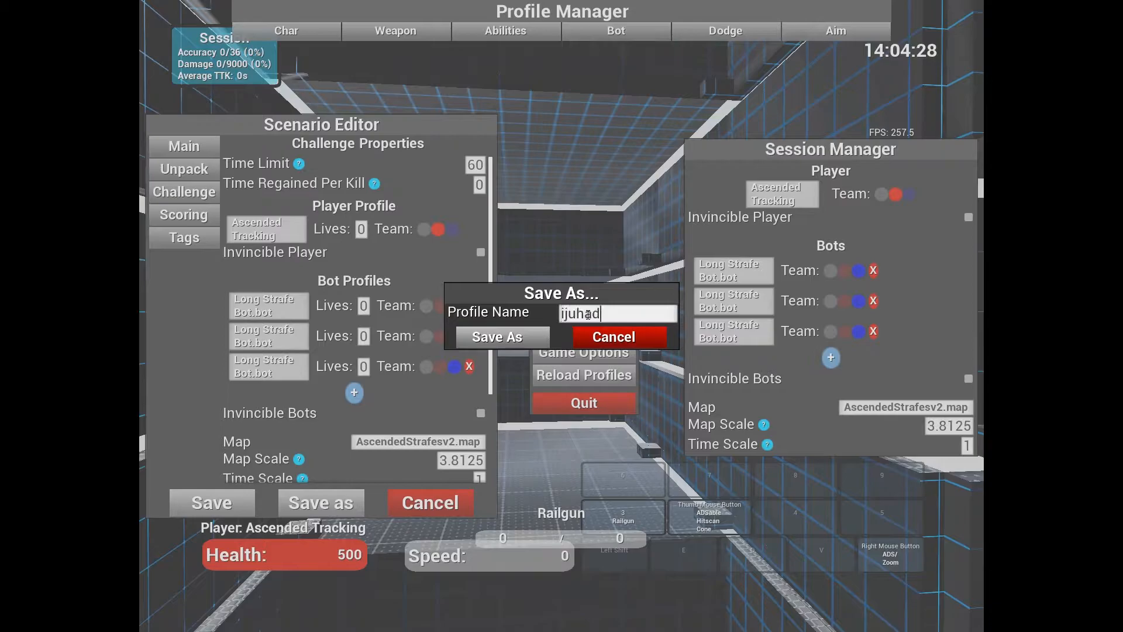
type("gfuydgfawgda")
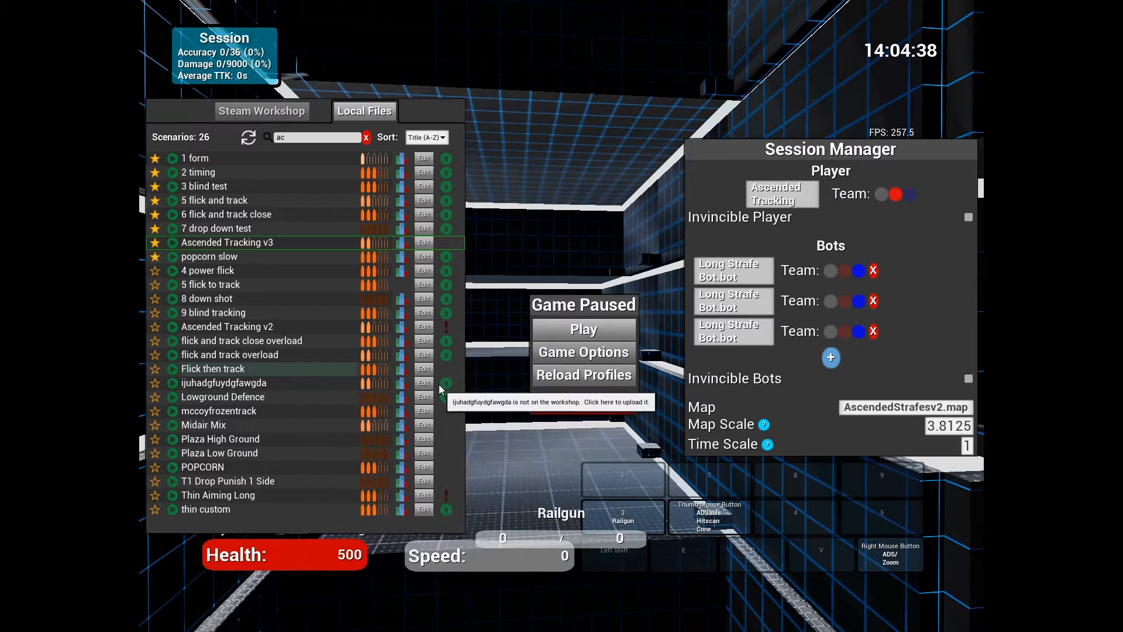
Edit the new ijuhadgfuydgfawgda scenario and launch it against a single bot
left_click(423, 382)
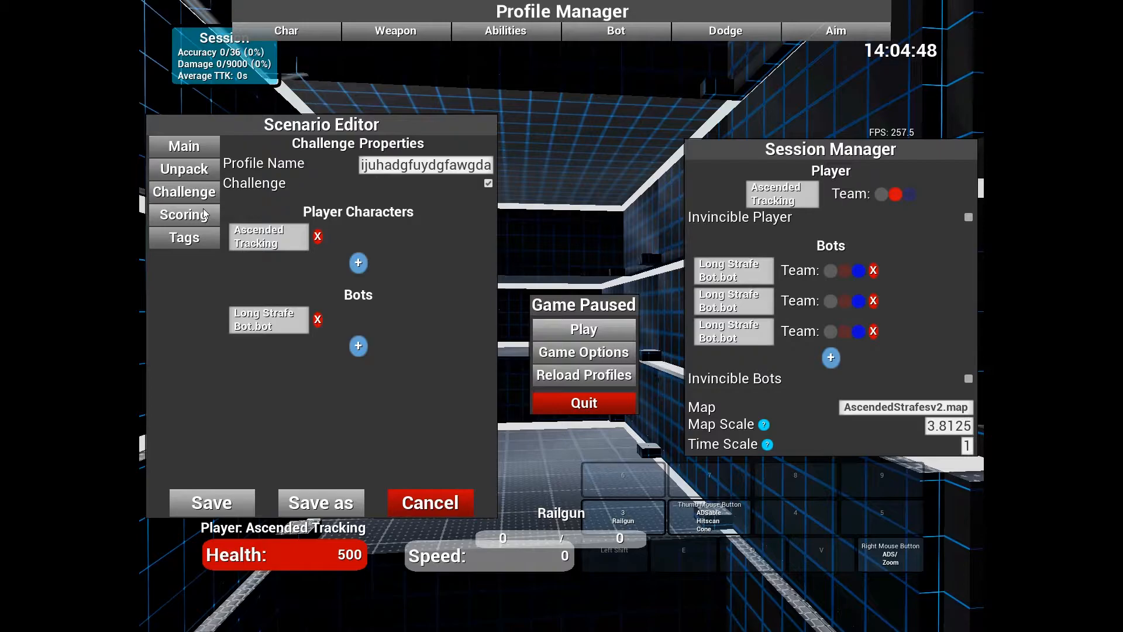
left_click(583, 329)
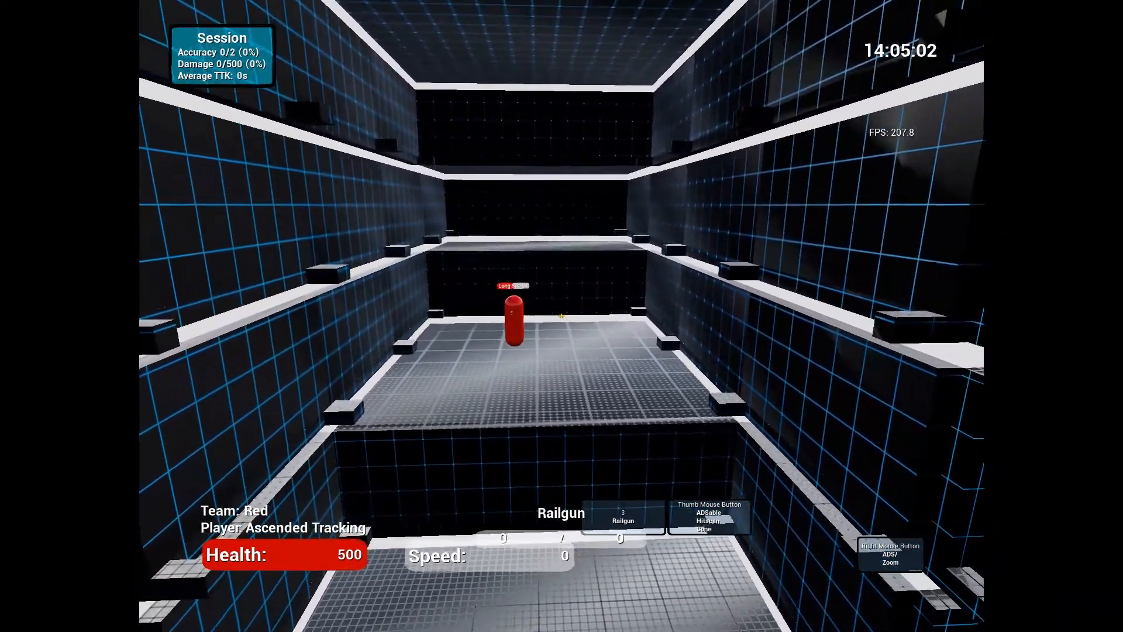
Kill the Long Strafe Bot with the Railgun, then pause back to the Scenario Editor
left_click(561, 314)
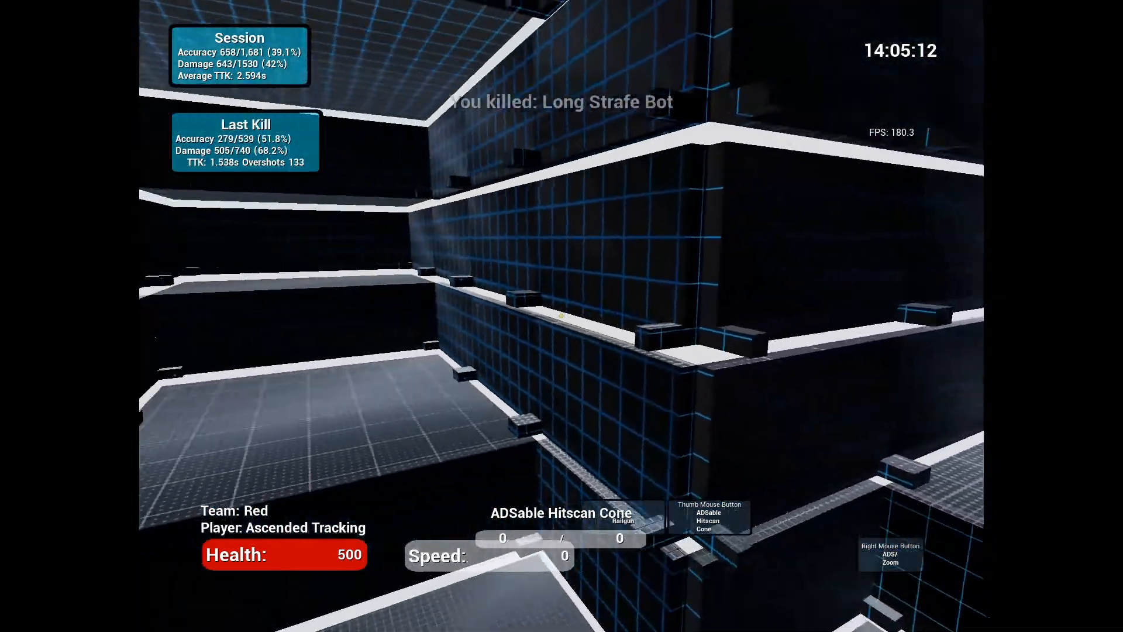
key("Escape")
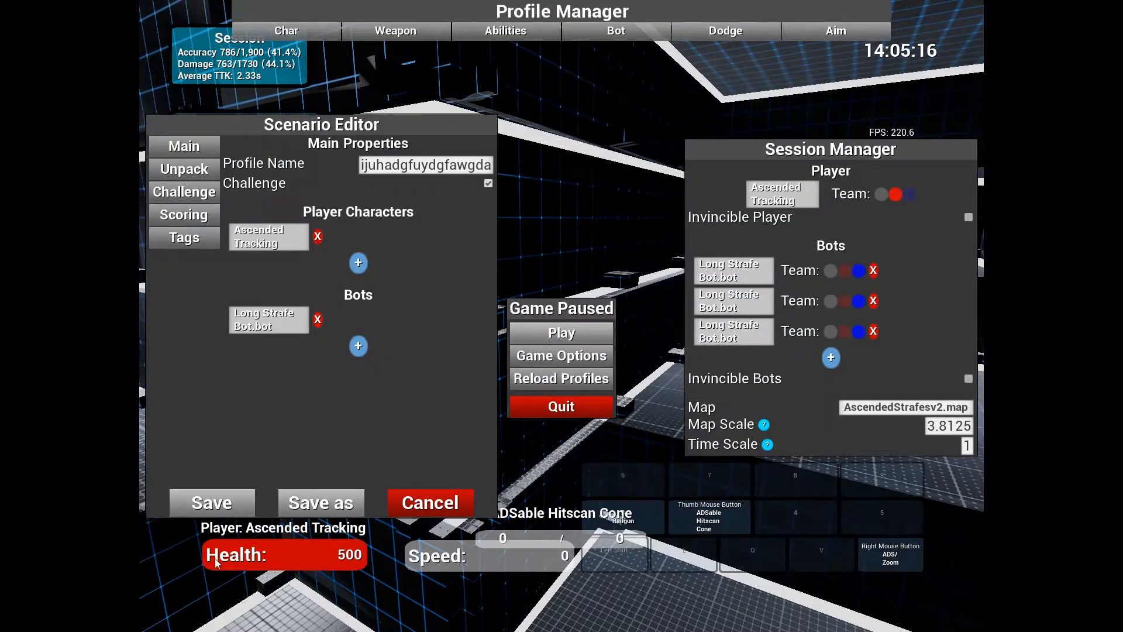
mouse_move(210, 597)
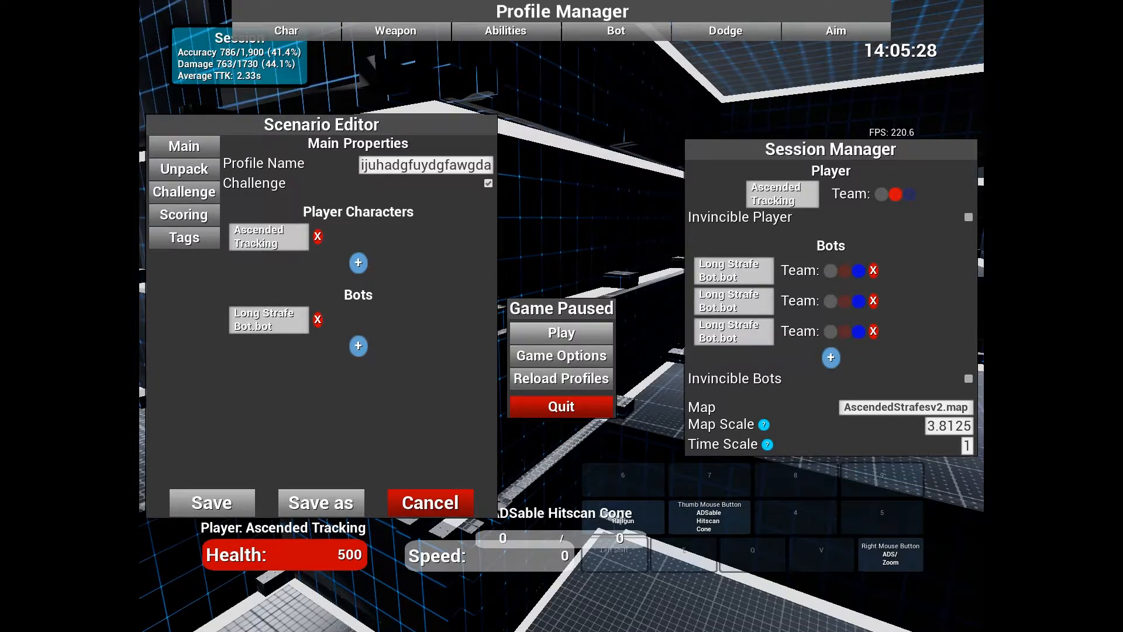
mouse_move(688, 129)
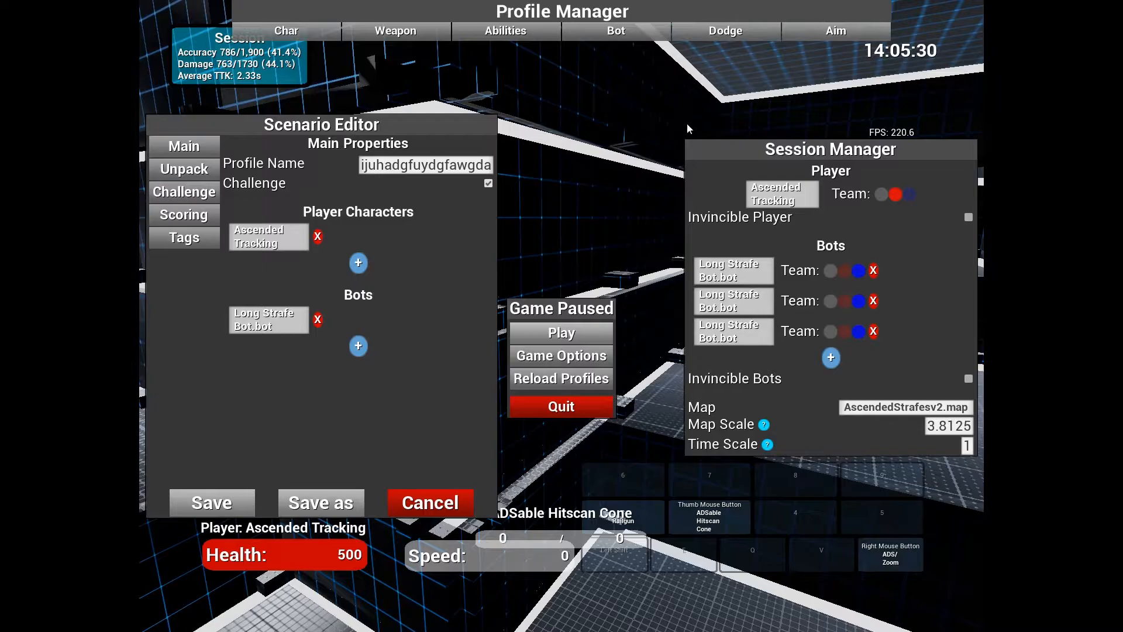
mouse_move(661, 128)
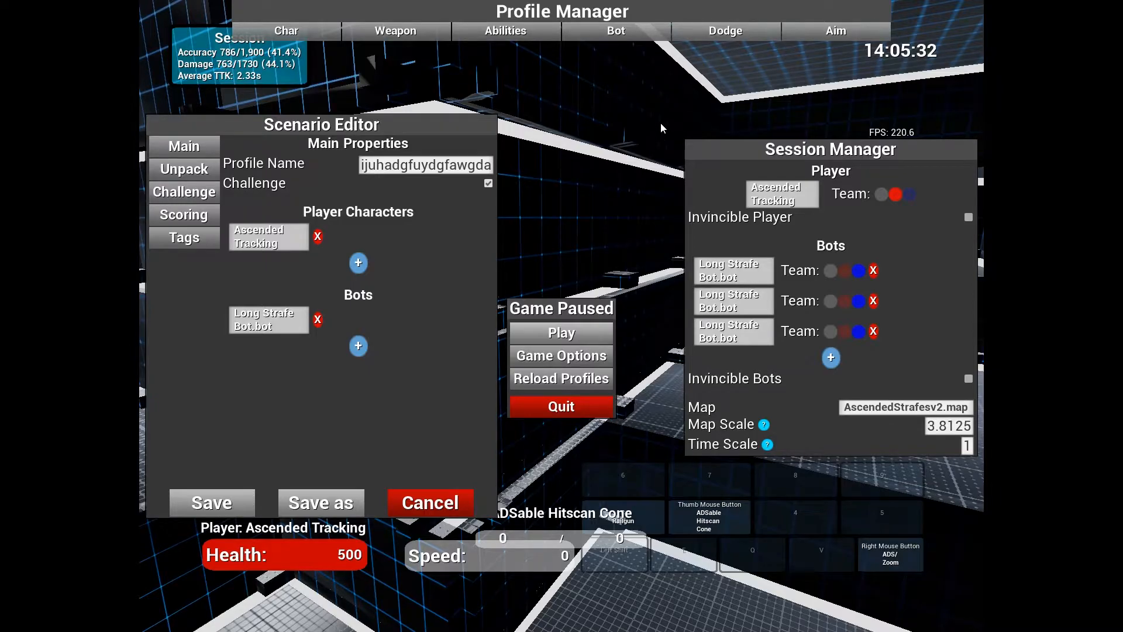
mouse_move(550, 193)
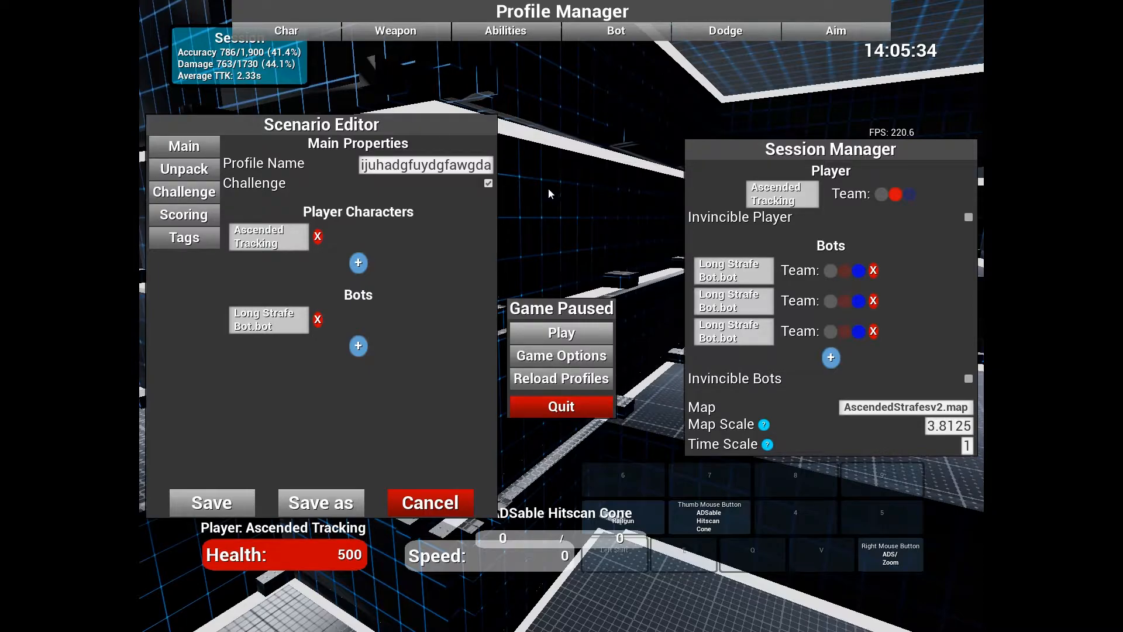
Bring up the Long Strafer bot profile in the Character Profile Editor
left_click(286, 30)
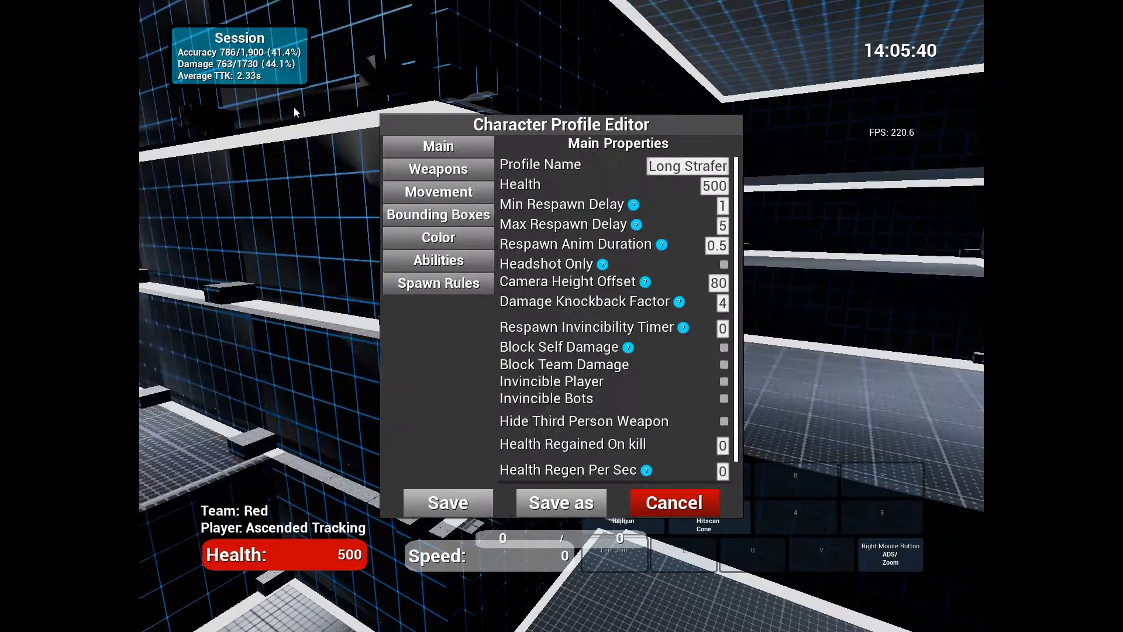
Set the Long Strafer's main bounding box radius to 1 and head radius to 15
left_click(437, 216)
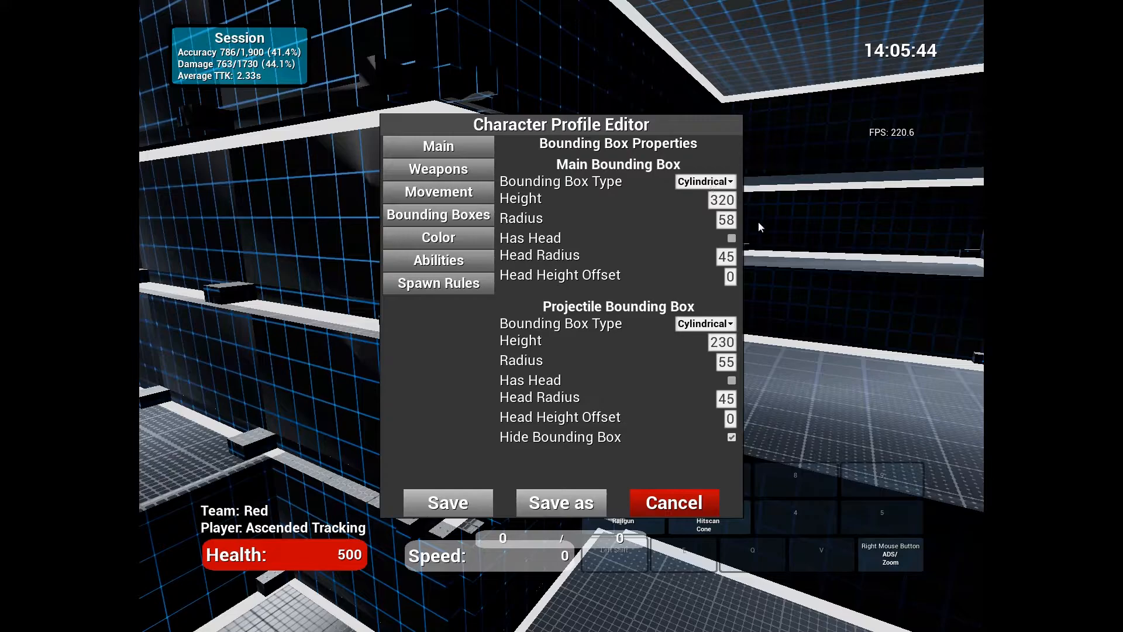
left_click(730, 238)
type("1")
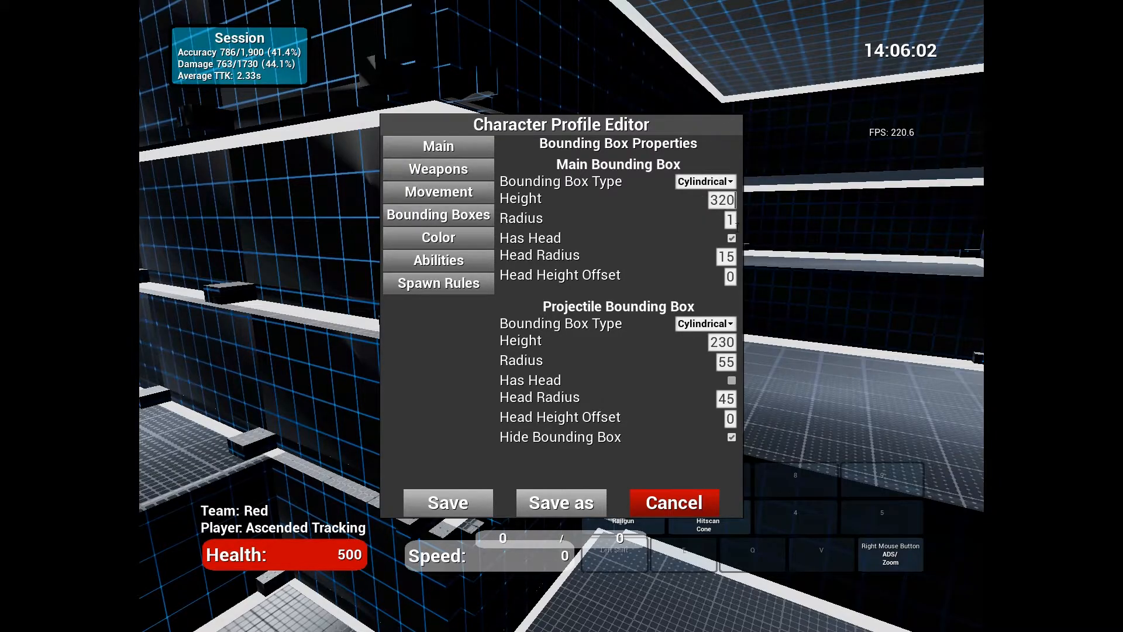
mouse_move(861, 218)
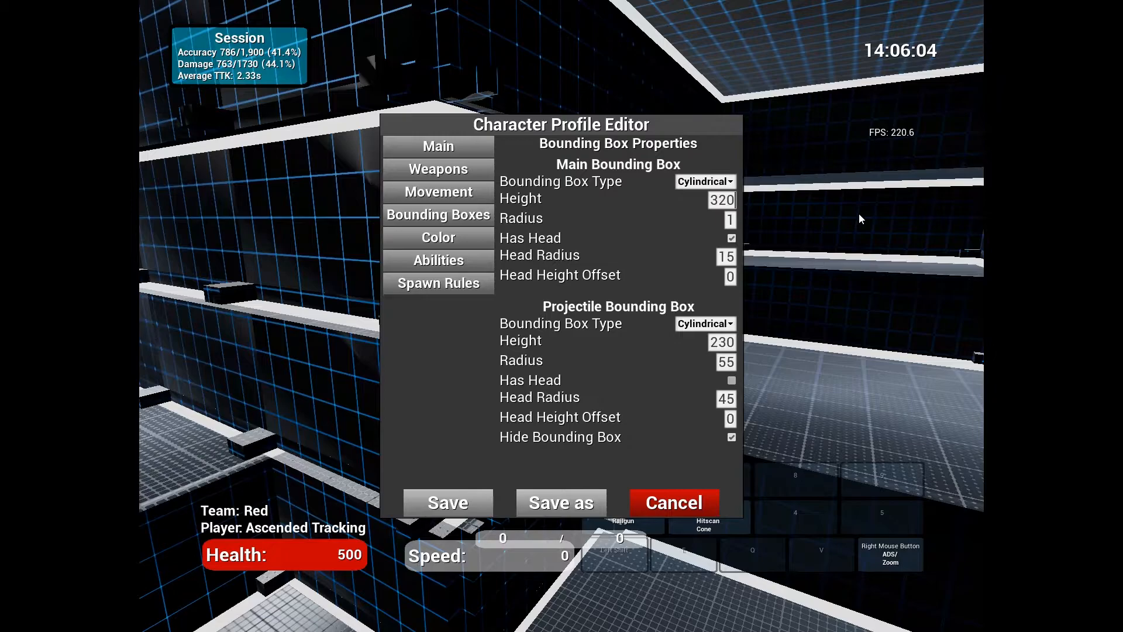
type("200")
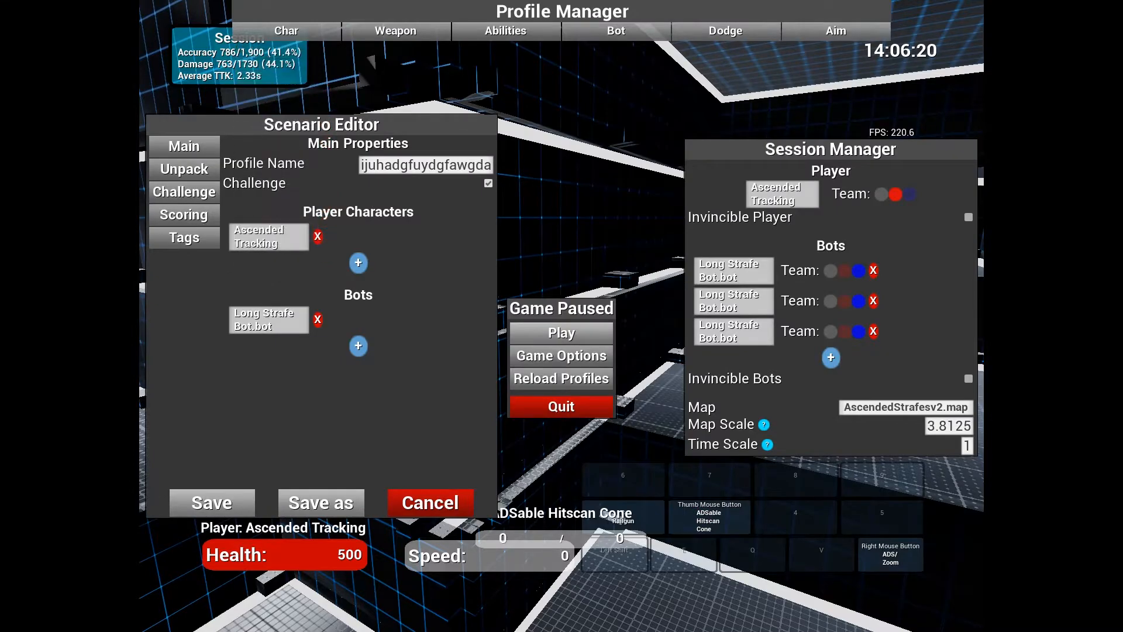
mouse_move(472, 150)
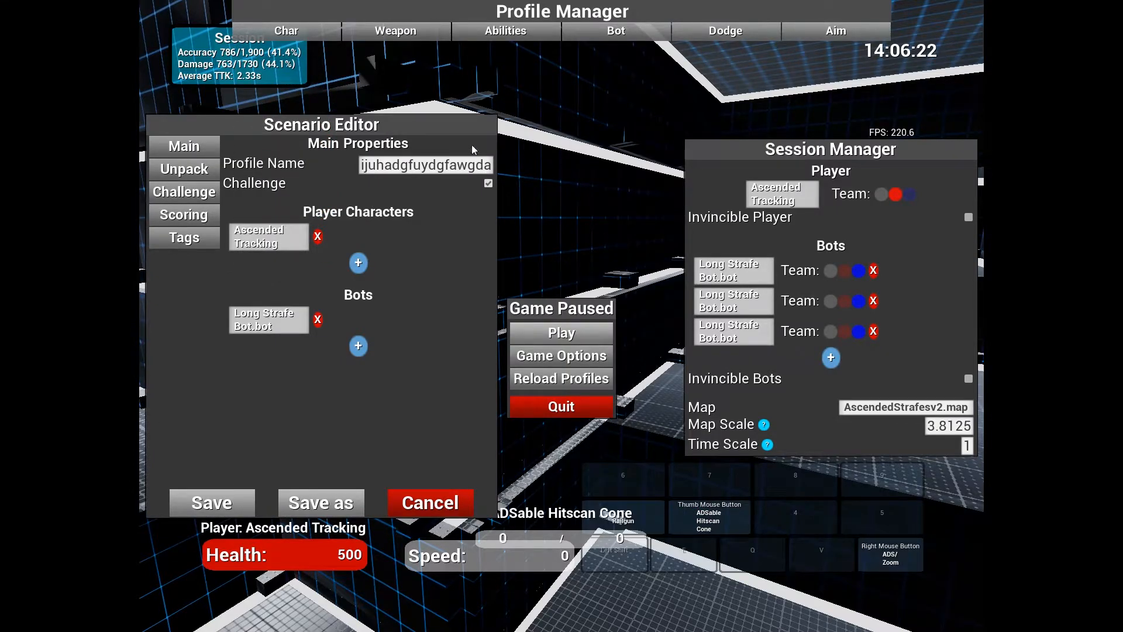
Browse the Profile Manager's weapon profile list before editing Ascended Tracking
left_click(393, 30)
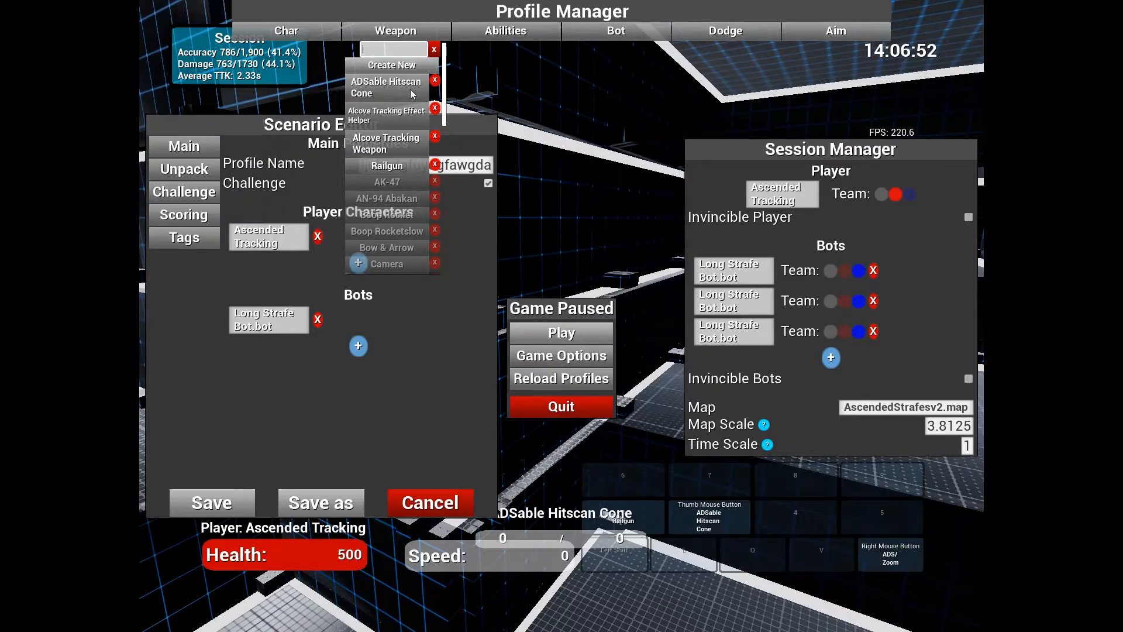
mouse_move(404, 100)
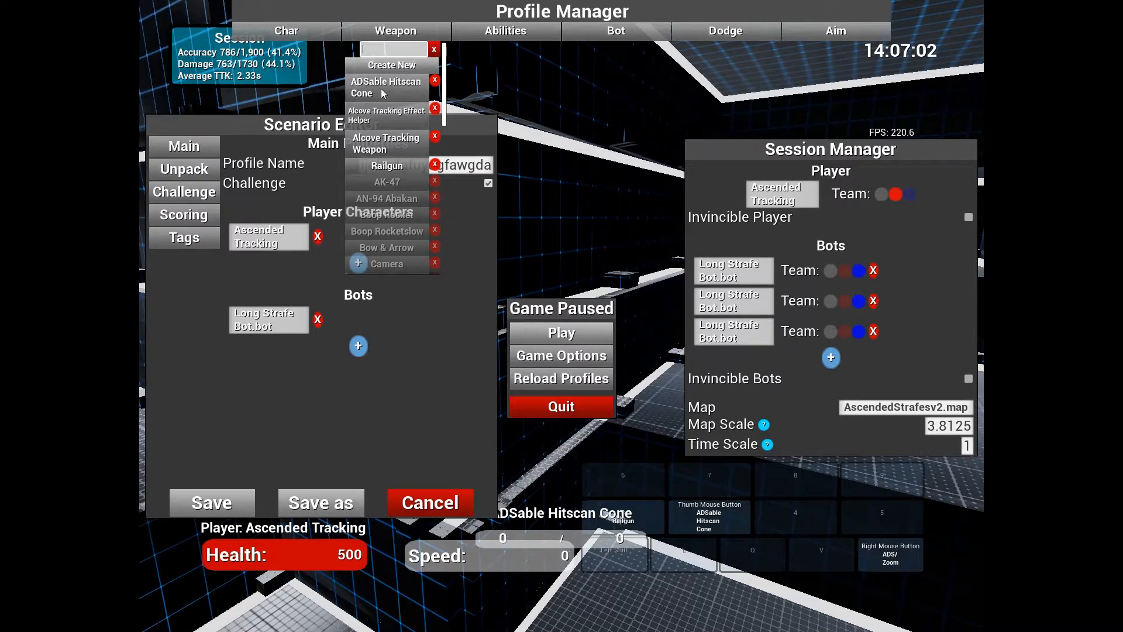
mouse_move(407, 87)
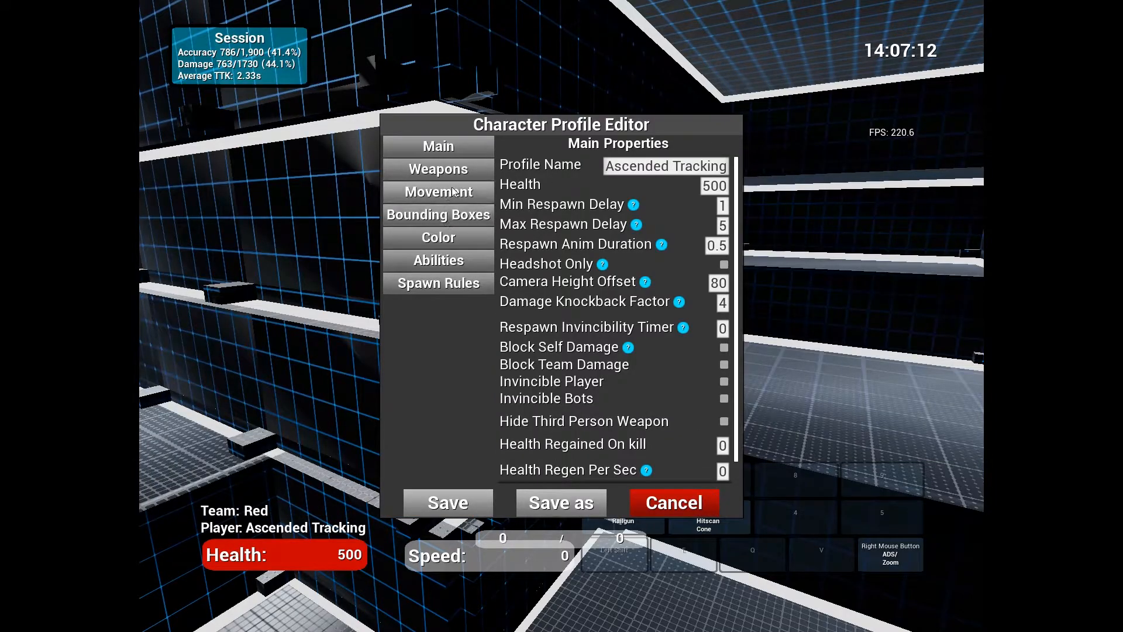
Search 'lg' and assign LG as the Ascended Tracking character's Weapon 2
left_click(437, 168)
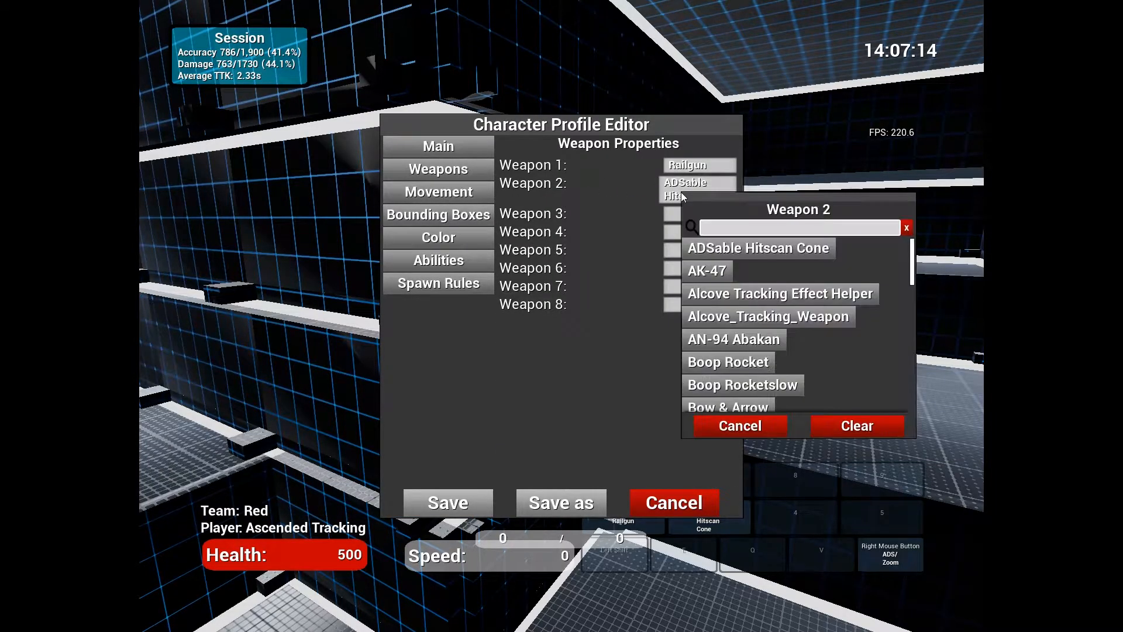
type("lg")
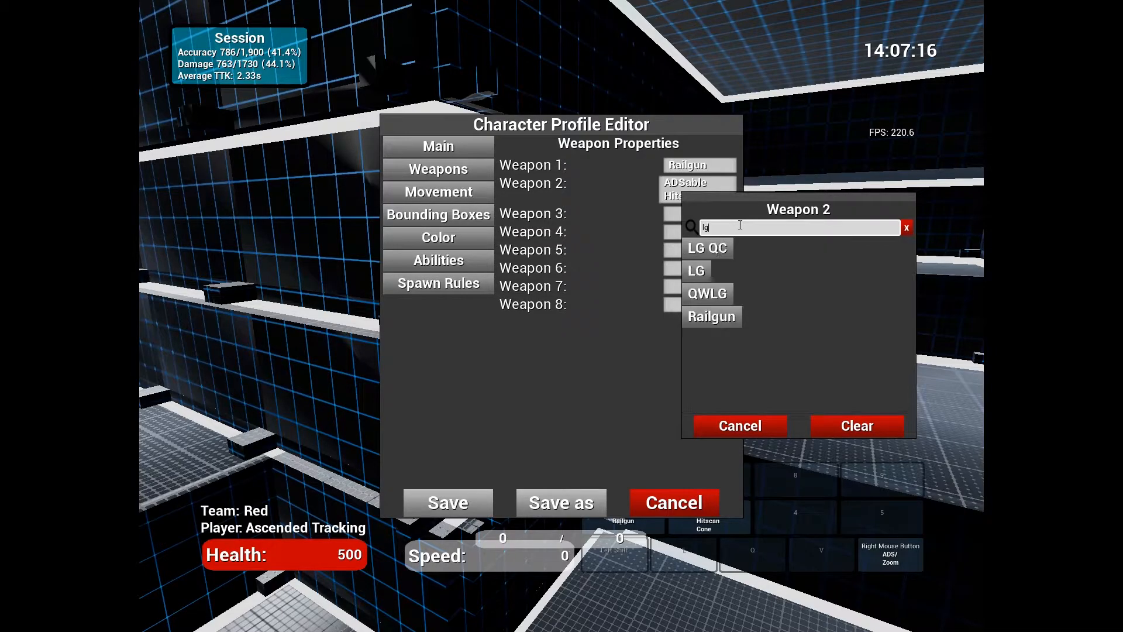
left_click(696, 270)
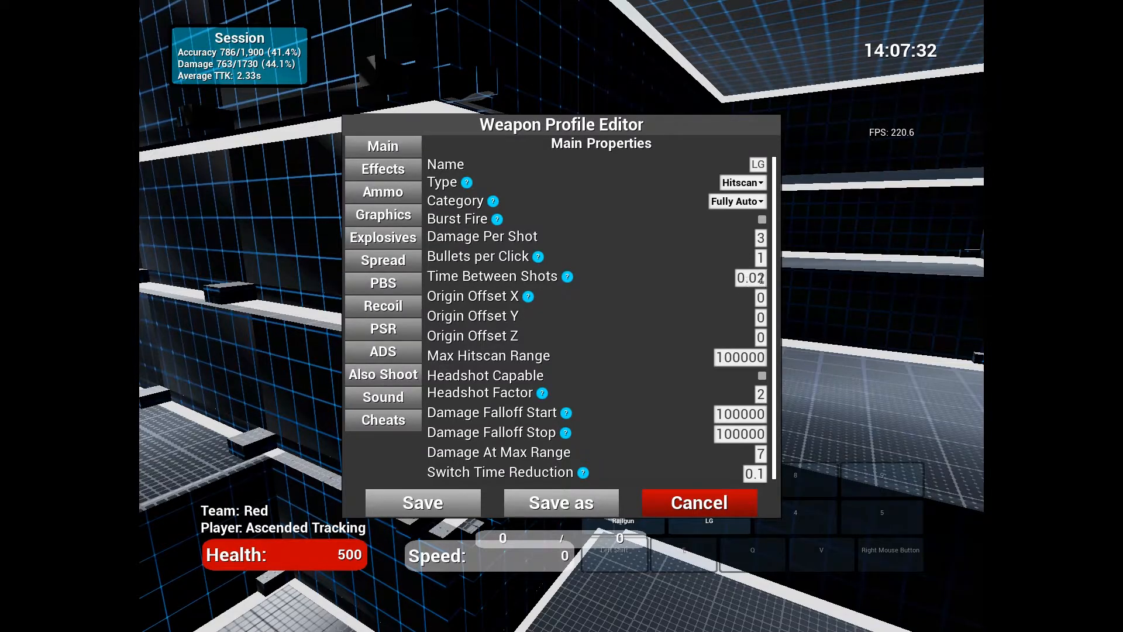
mouse_move(776, 215)
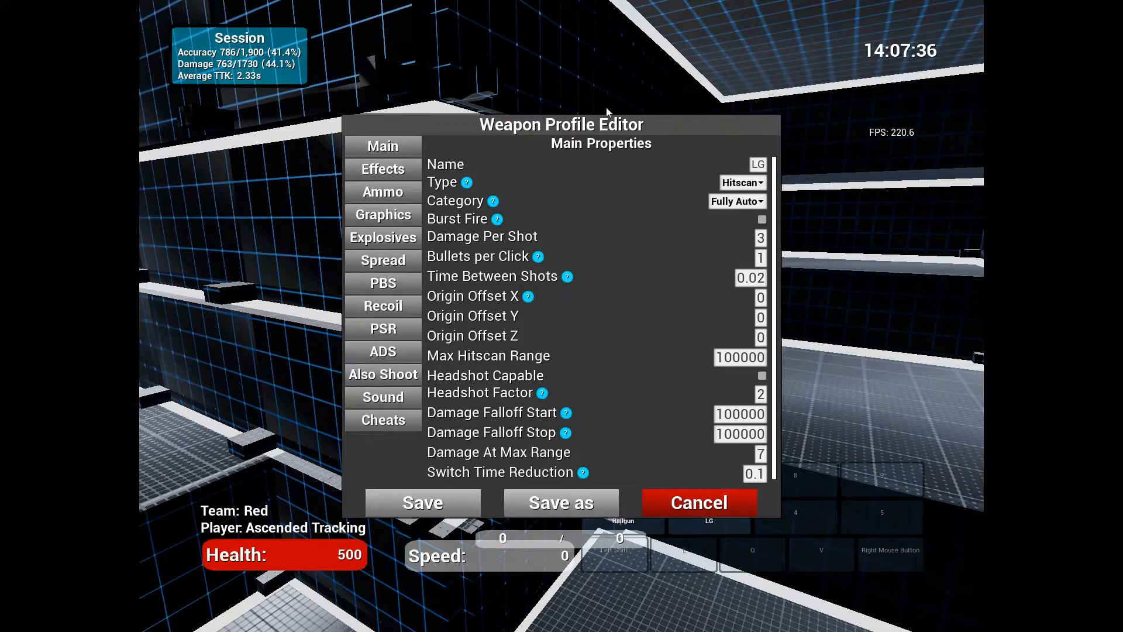
mouse_move(803, 283)
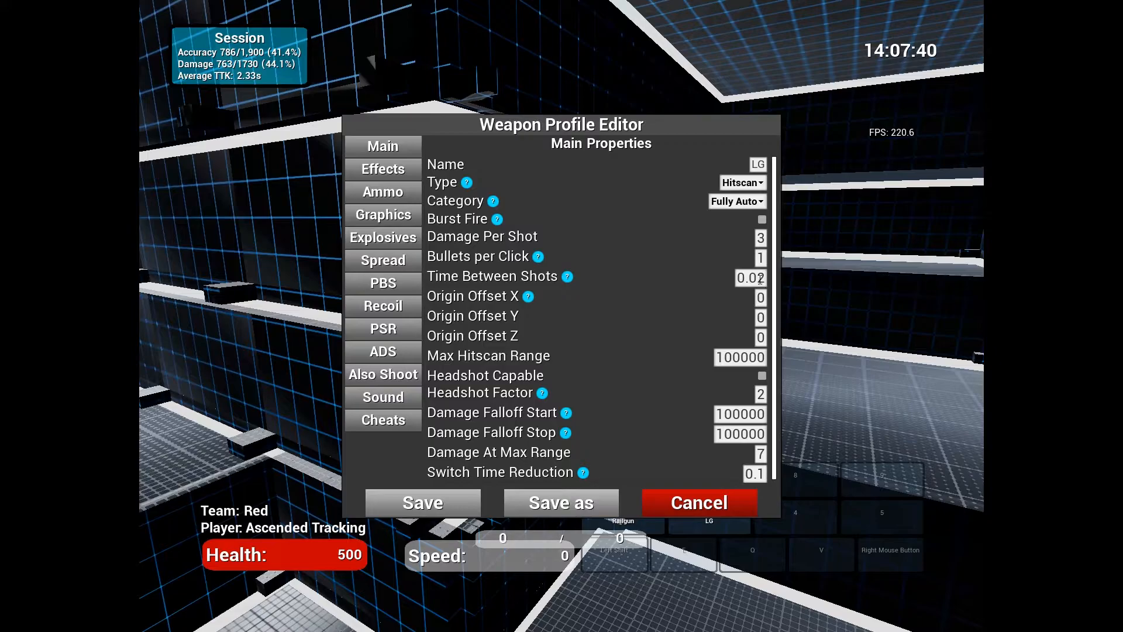
mouse_move(720, 160)
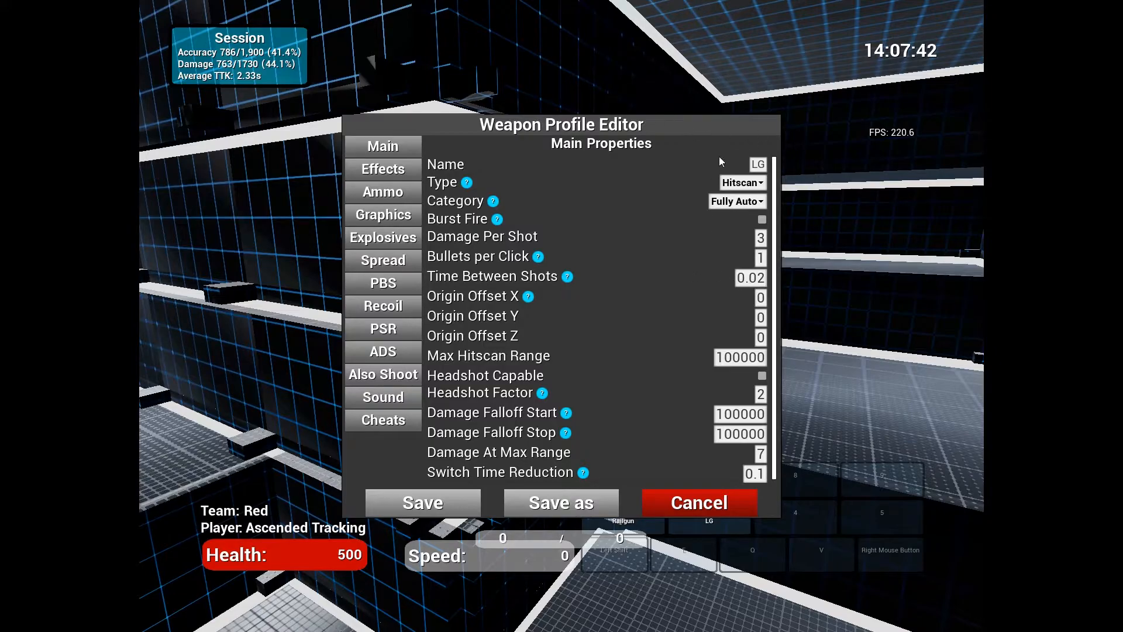
mouse_move(725, 120)
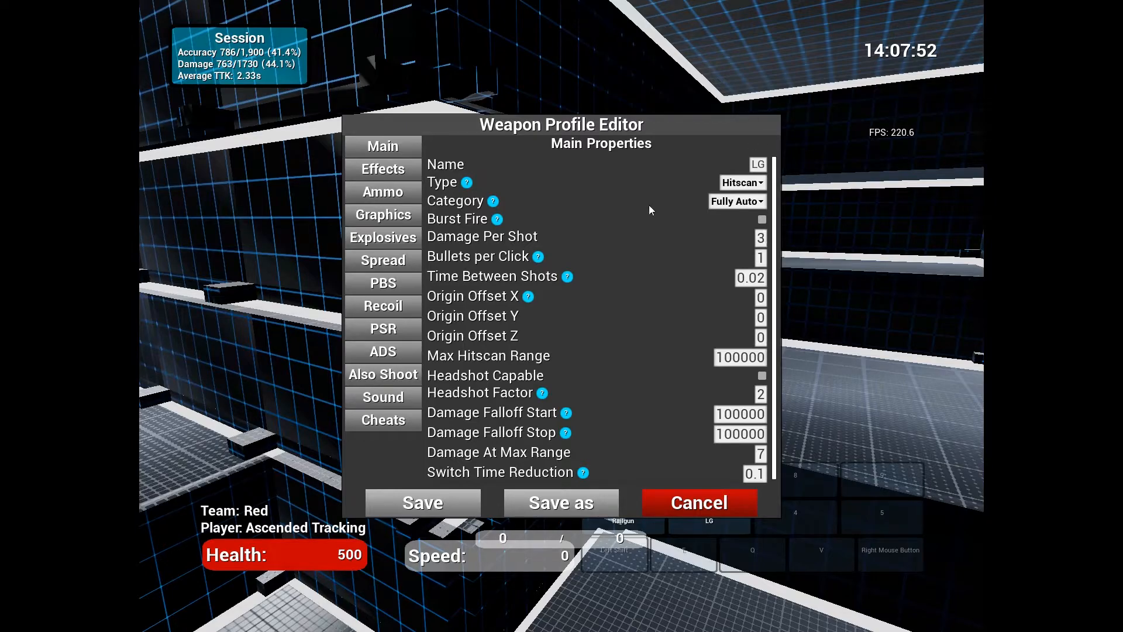
mouse_move(749, 293)
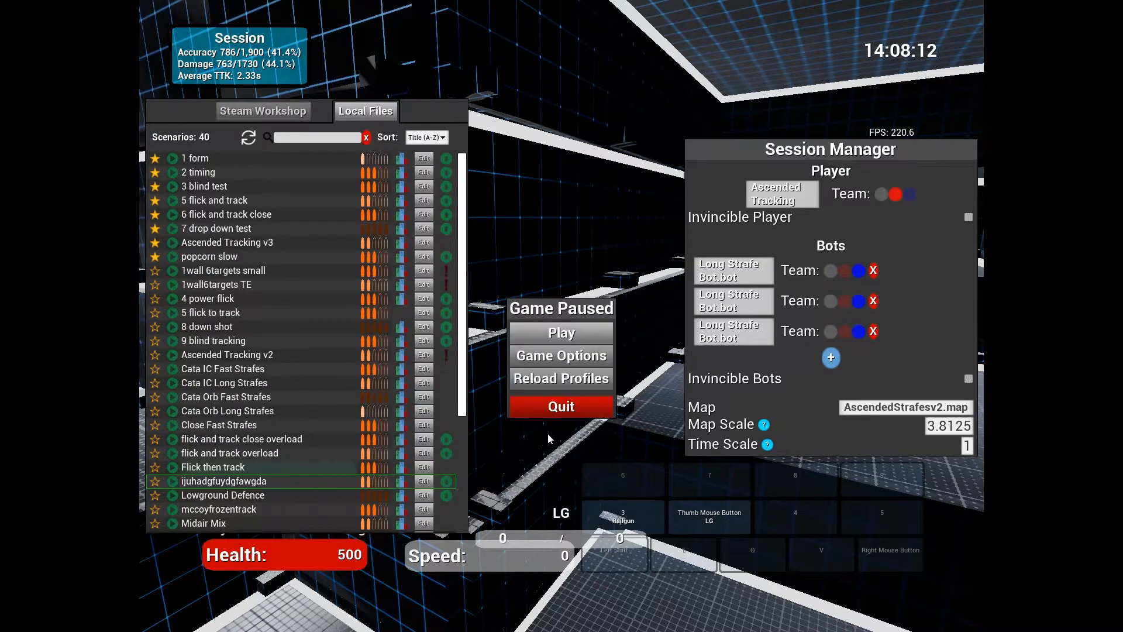
mouse_move(562, 338)
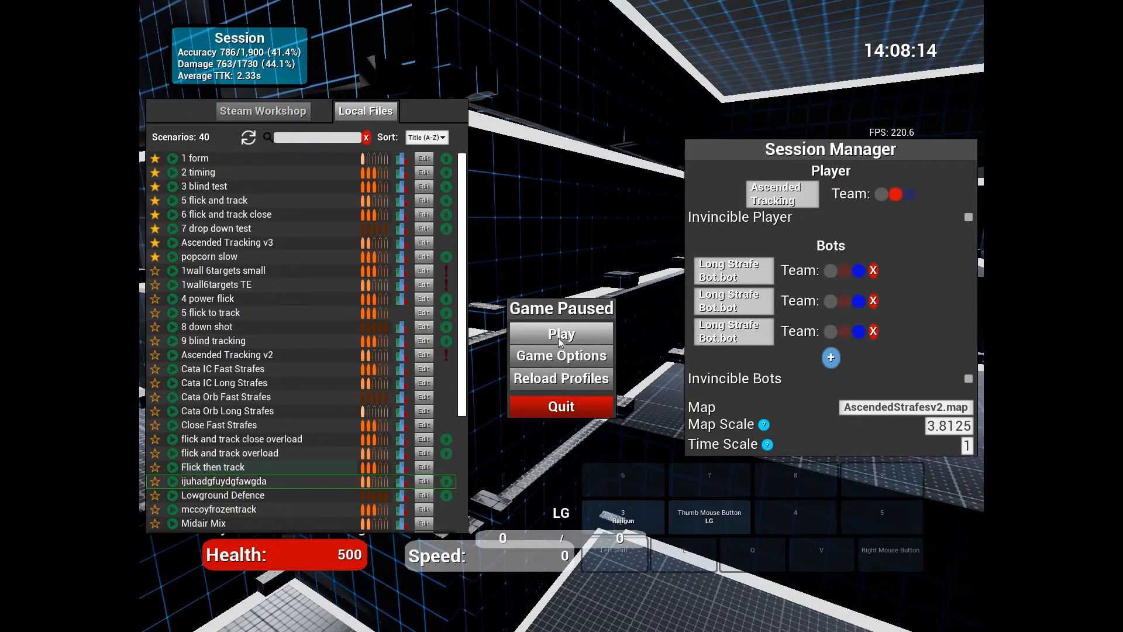
left_click(562, 335)
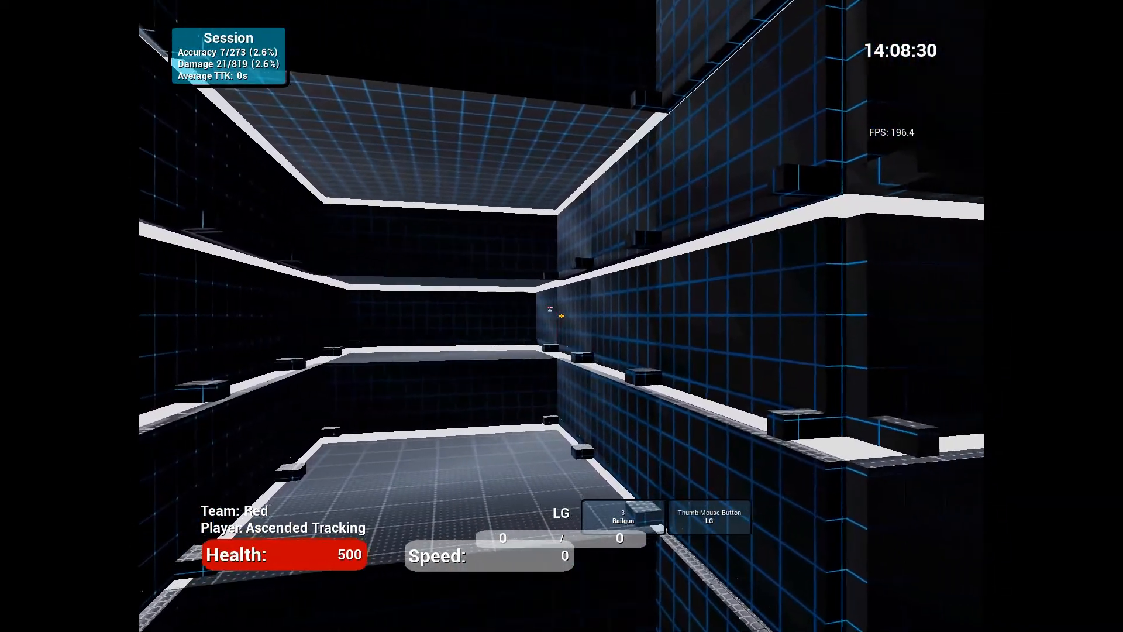
key("escape")
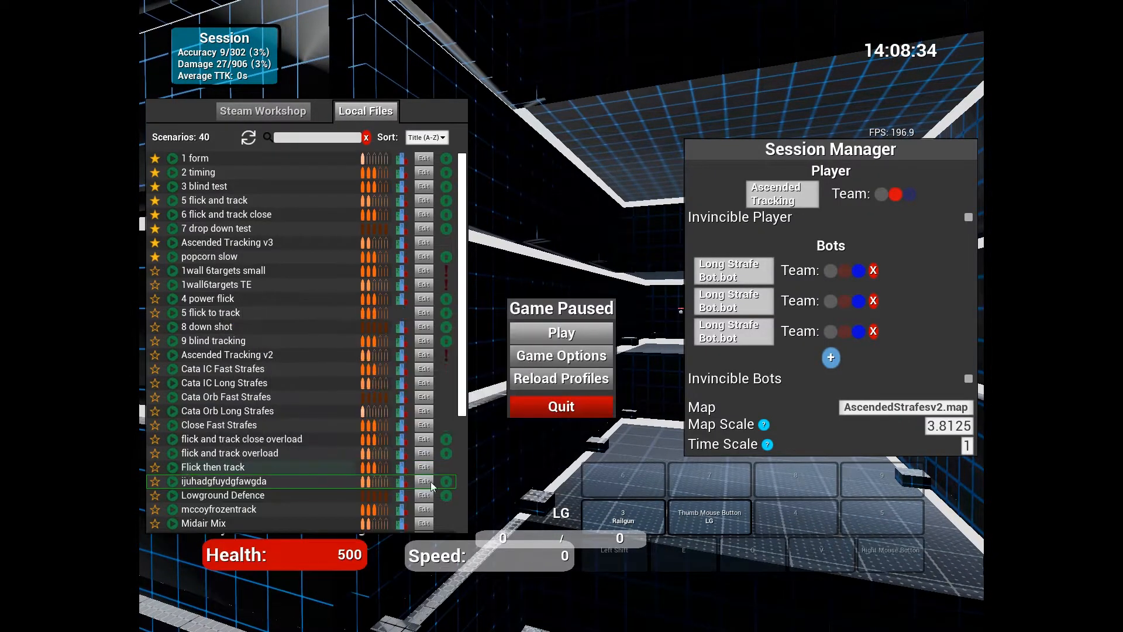
left_click(423, 481)
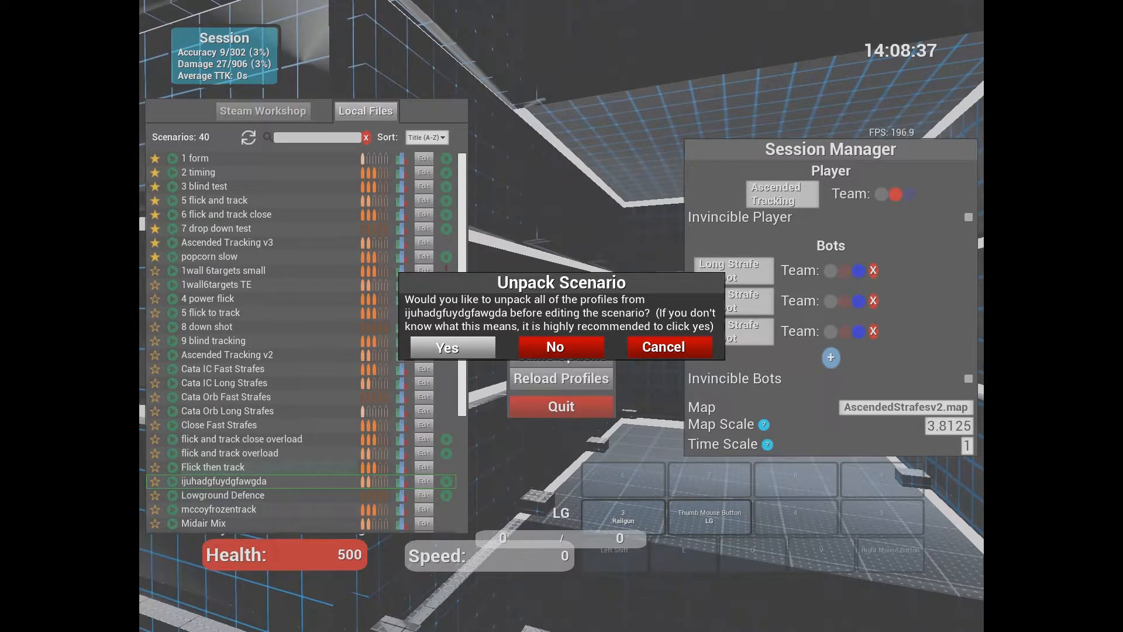
left_click(447, 346)
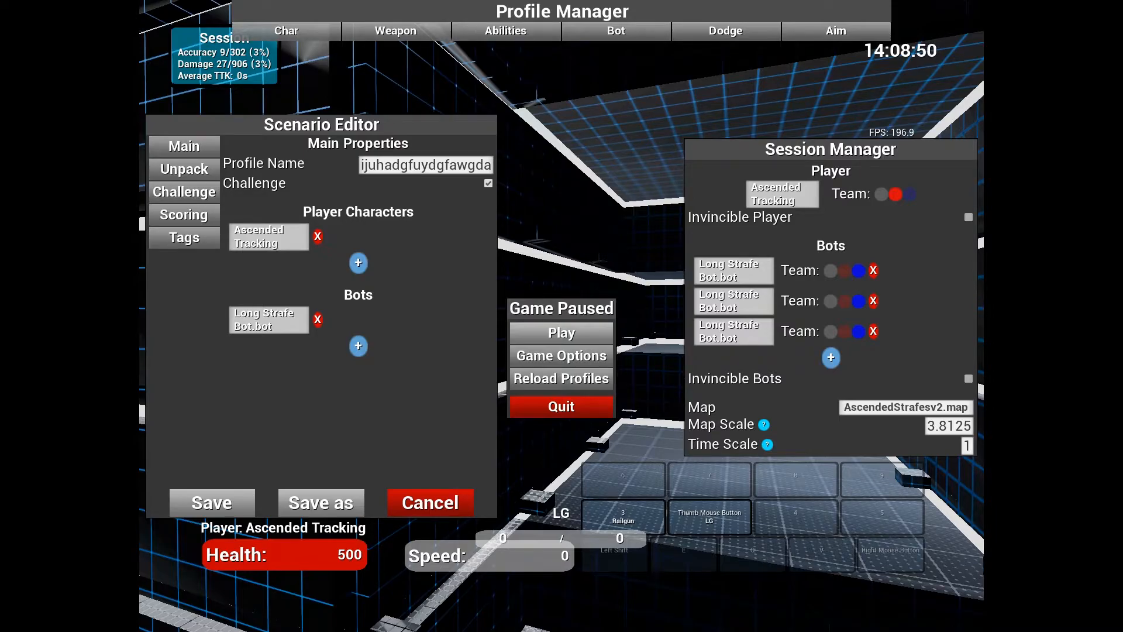
left_click(183, 192)
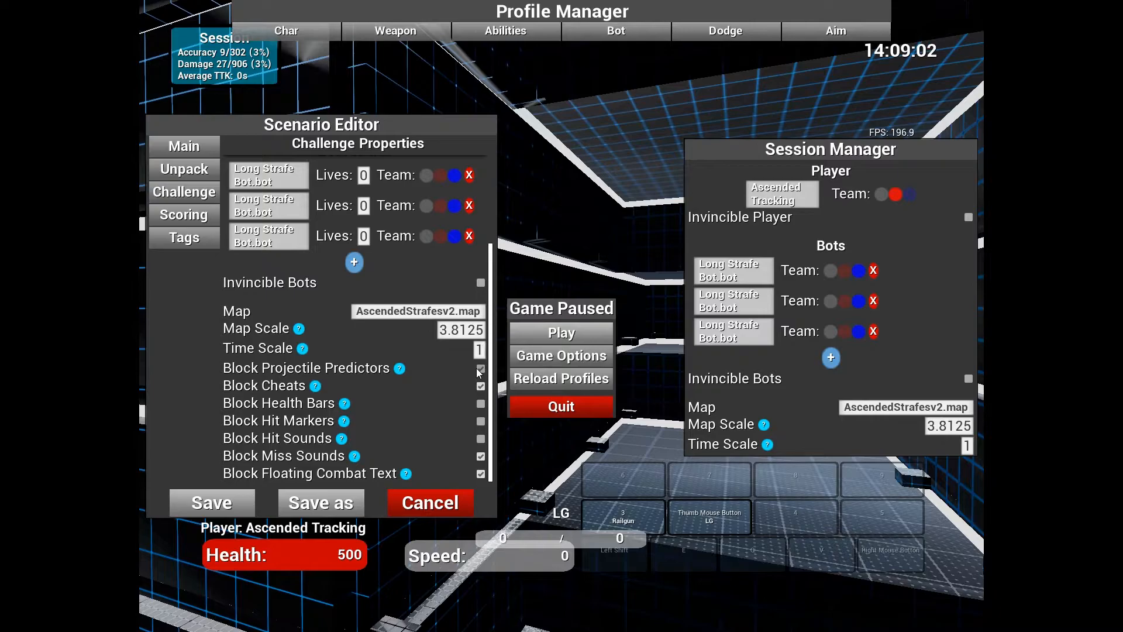
mouse_move(302, 349)
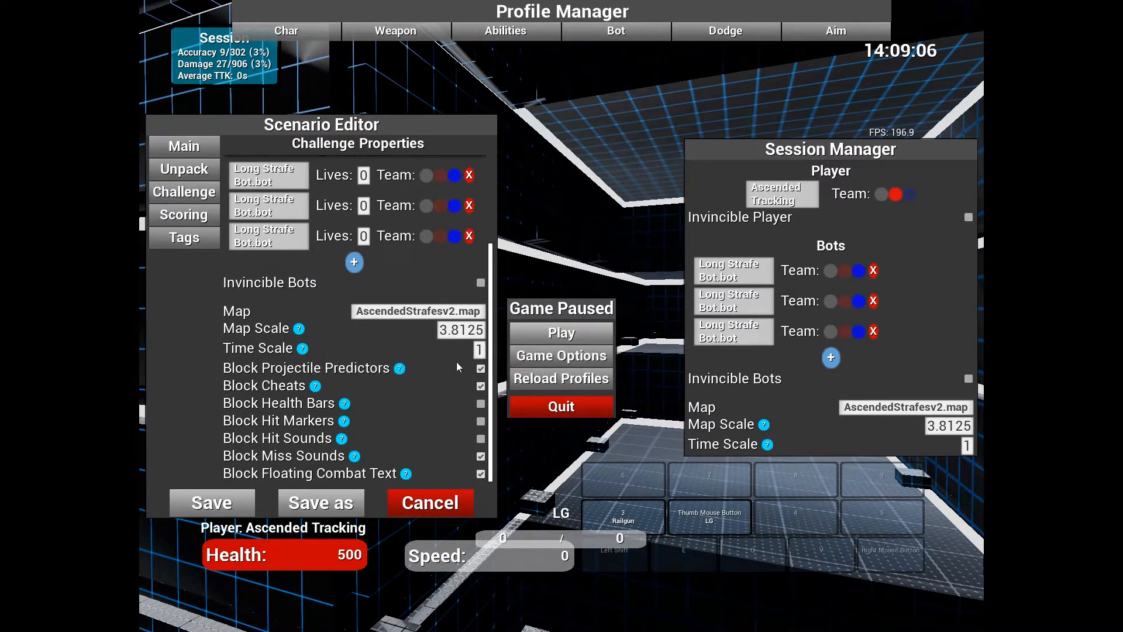
left_click(480, 367)
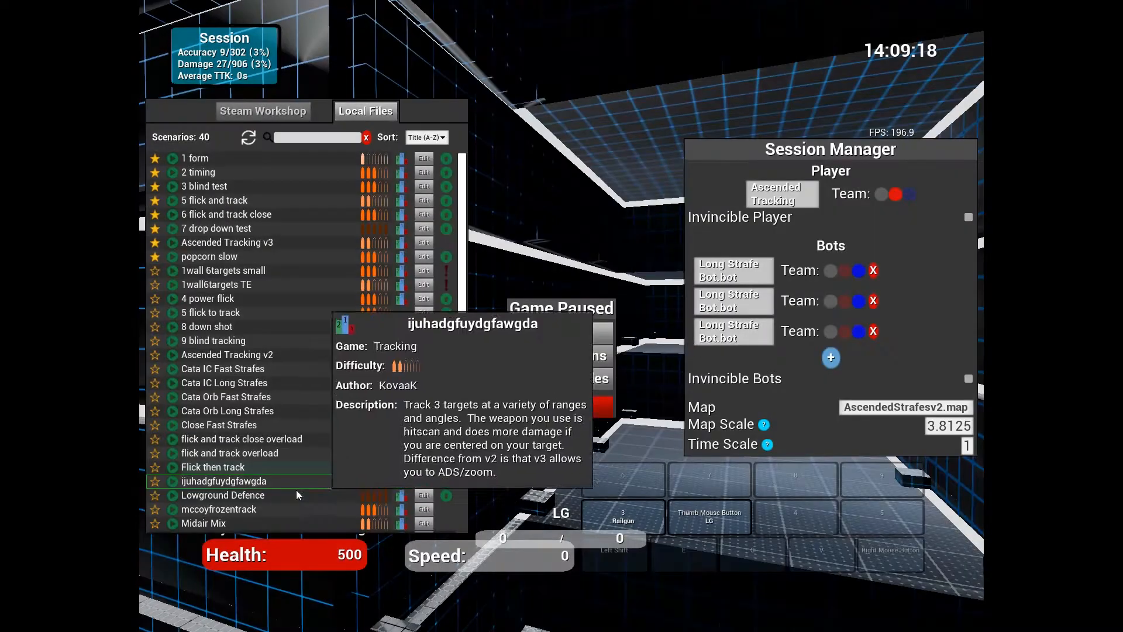
Launch ijuhadgfuydgfawgda as a challenge, play briefly and fire at the target bot
double_click(213, 481)
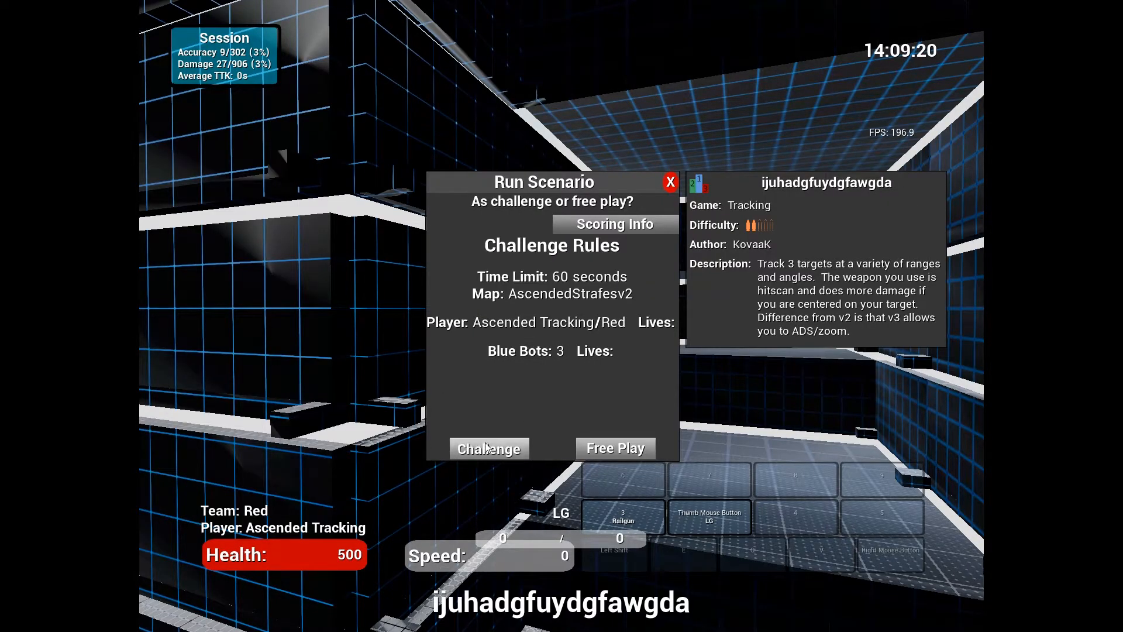
left_click(489, 449)
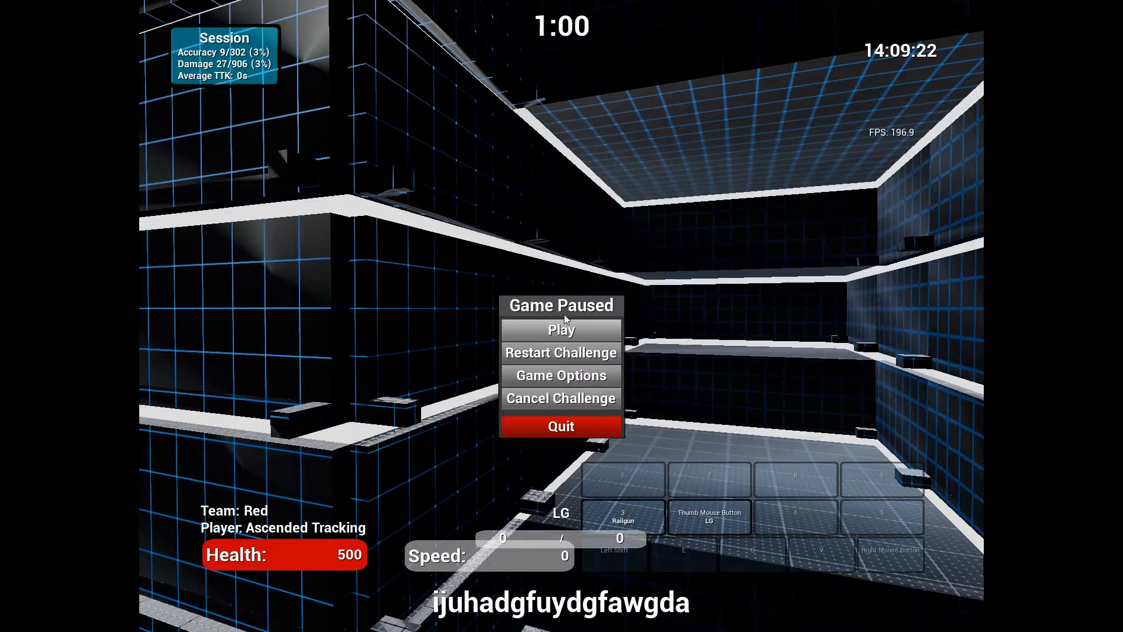
left_click(561, 329)
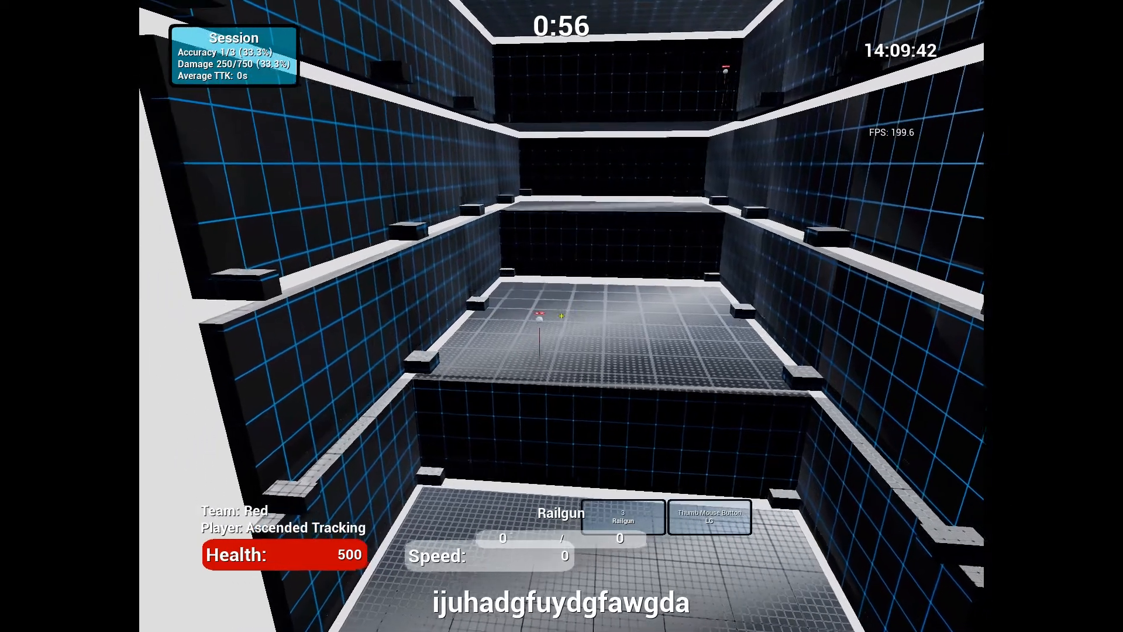
left_click(557, 315)
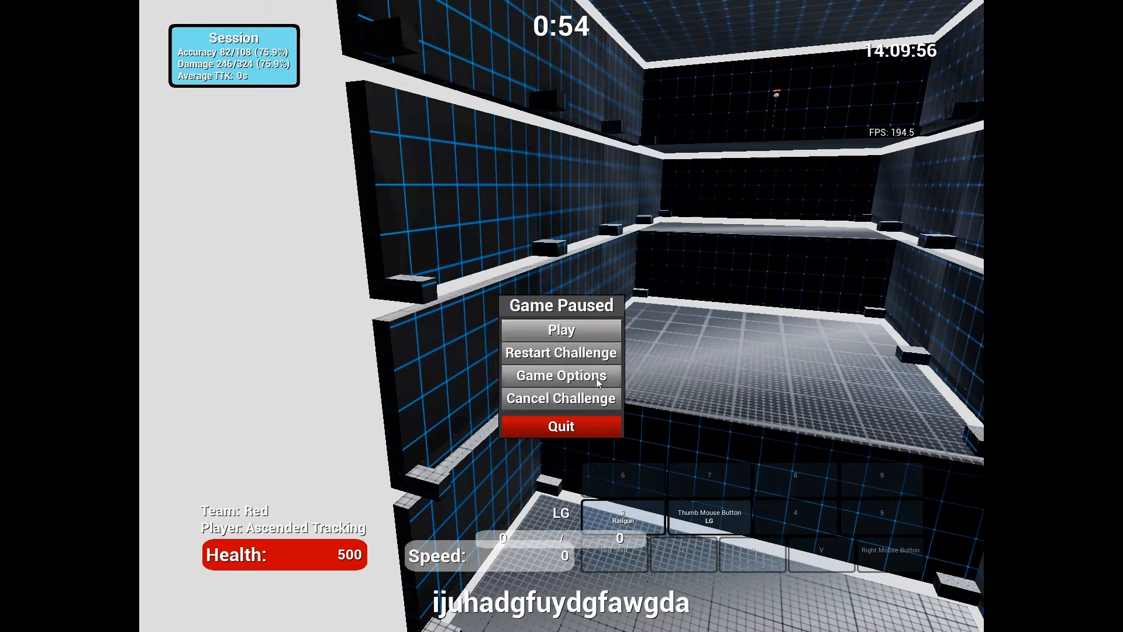
mouse_move(562, 391)
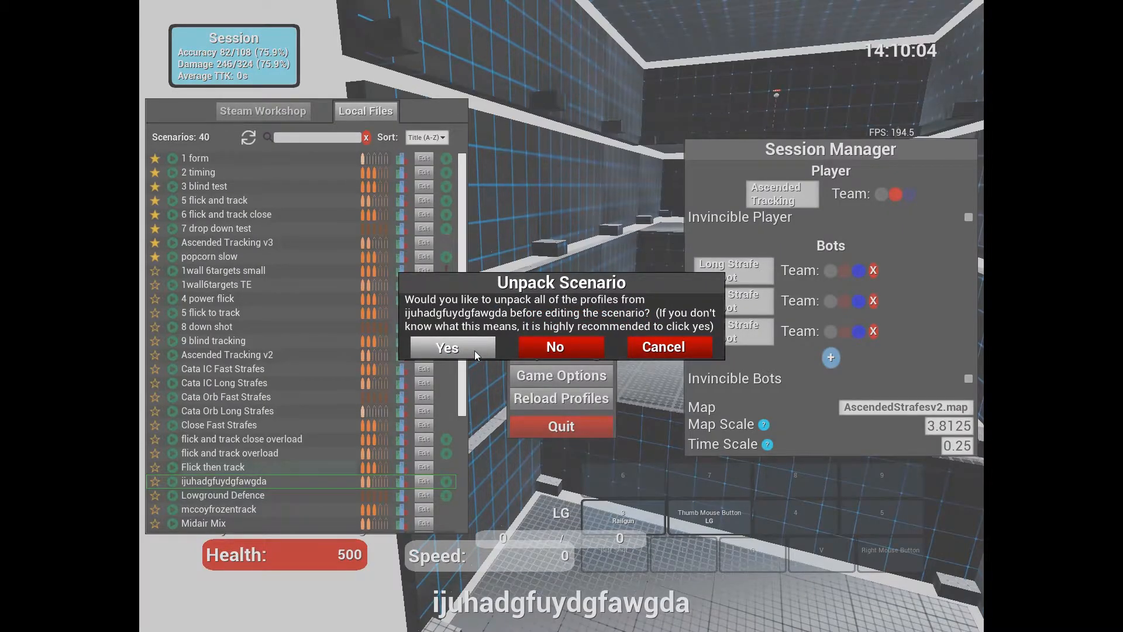
mouse_move(763, 342)
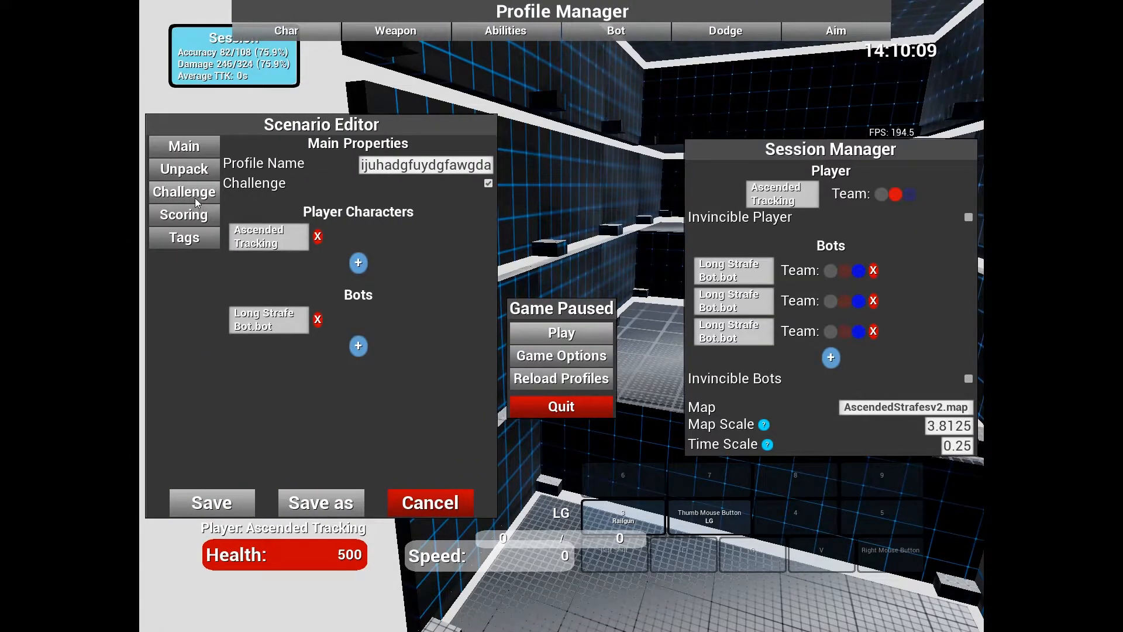
View the scenario's Challenge Properties and scroll to the Time Limit field
left_click(183, 192)
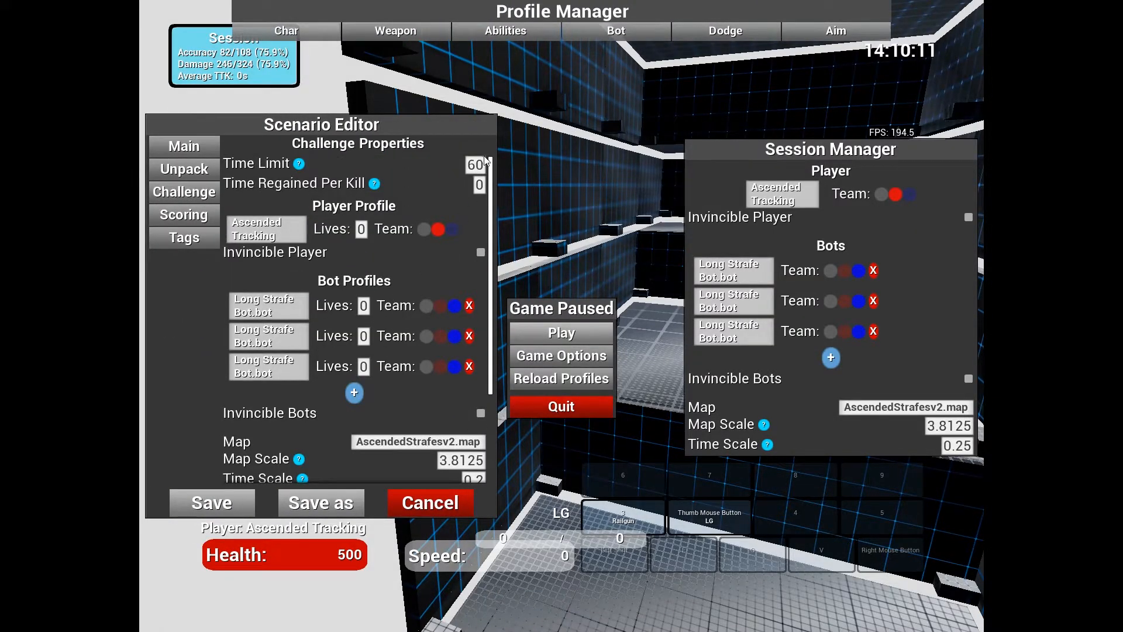
scroll("down", 3)
type("12")
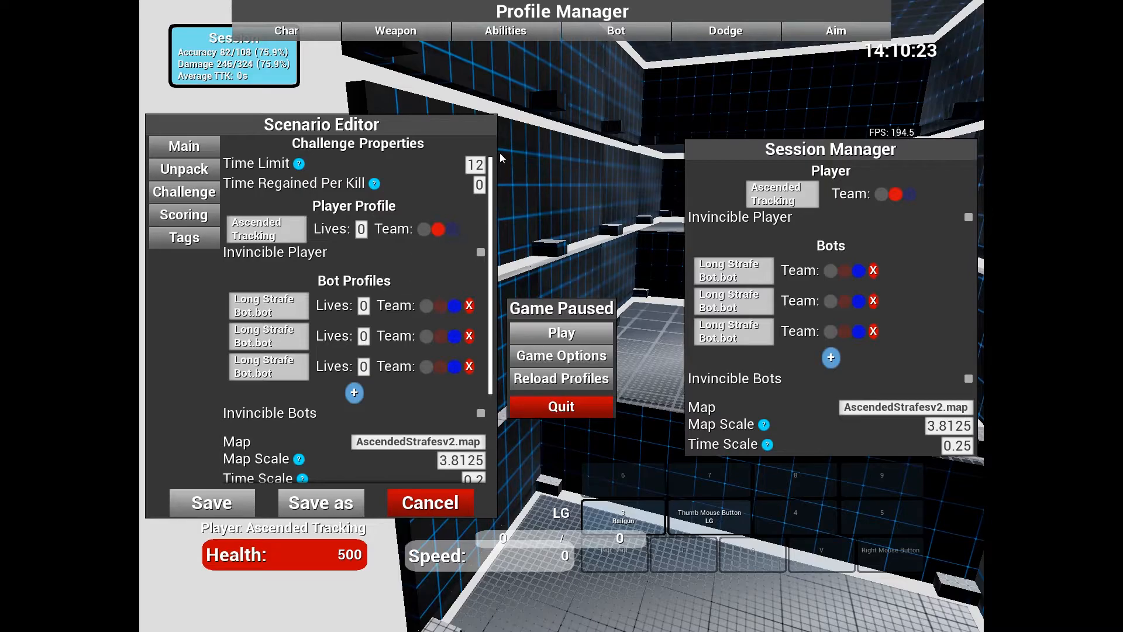
scroll("down", 3)
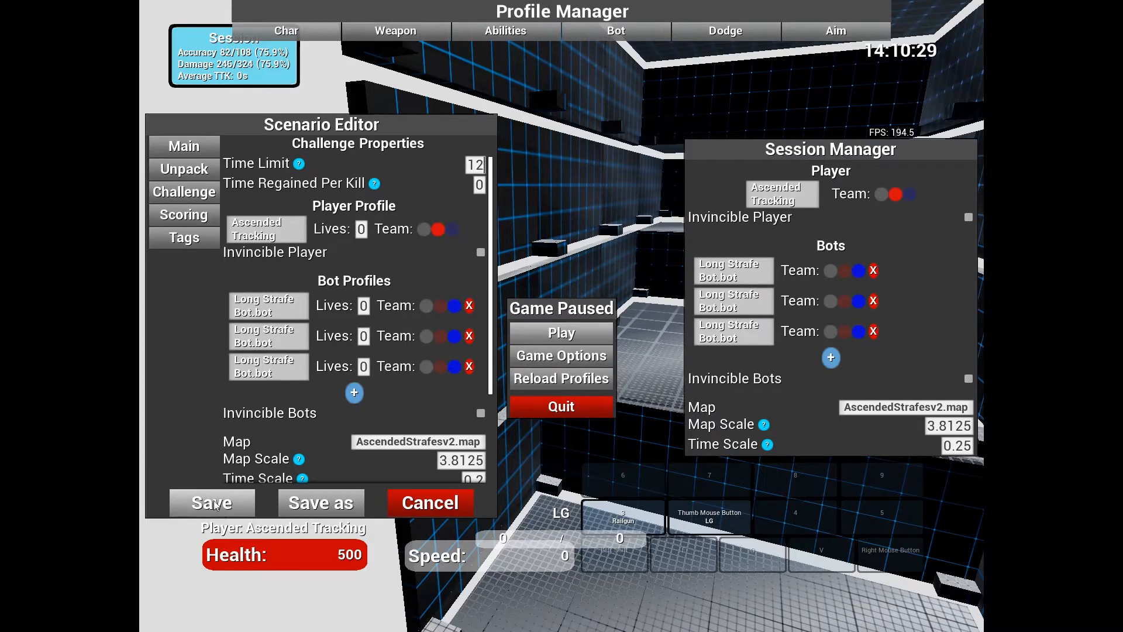
mouse_move(242, 471)
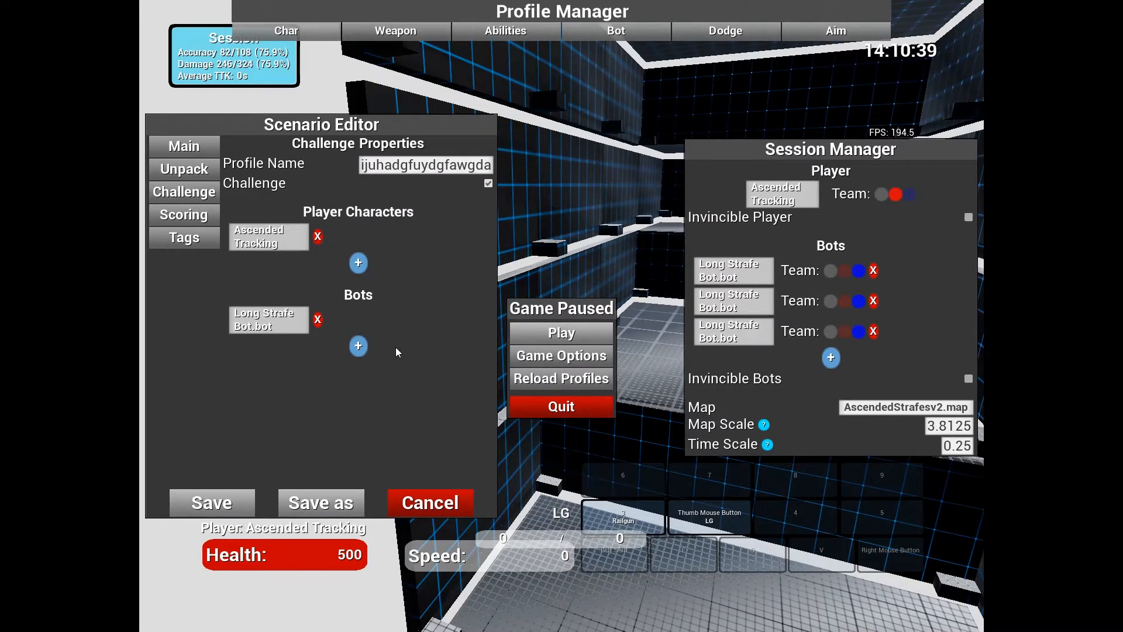
mouse_move(201, 209)
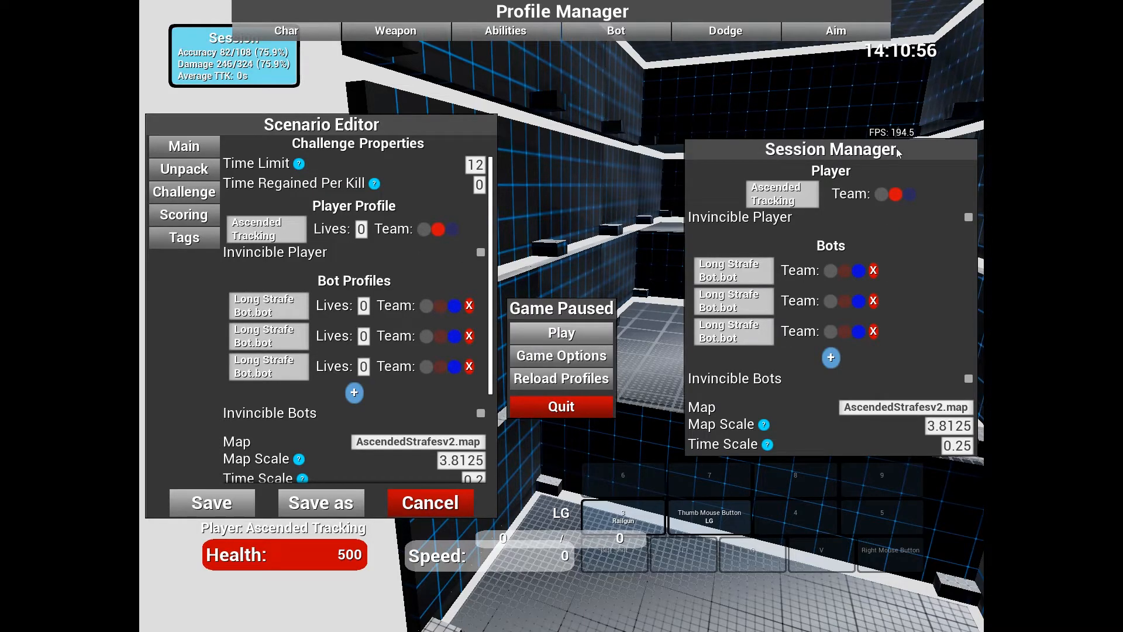
mouse_move(421, 330)
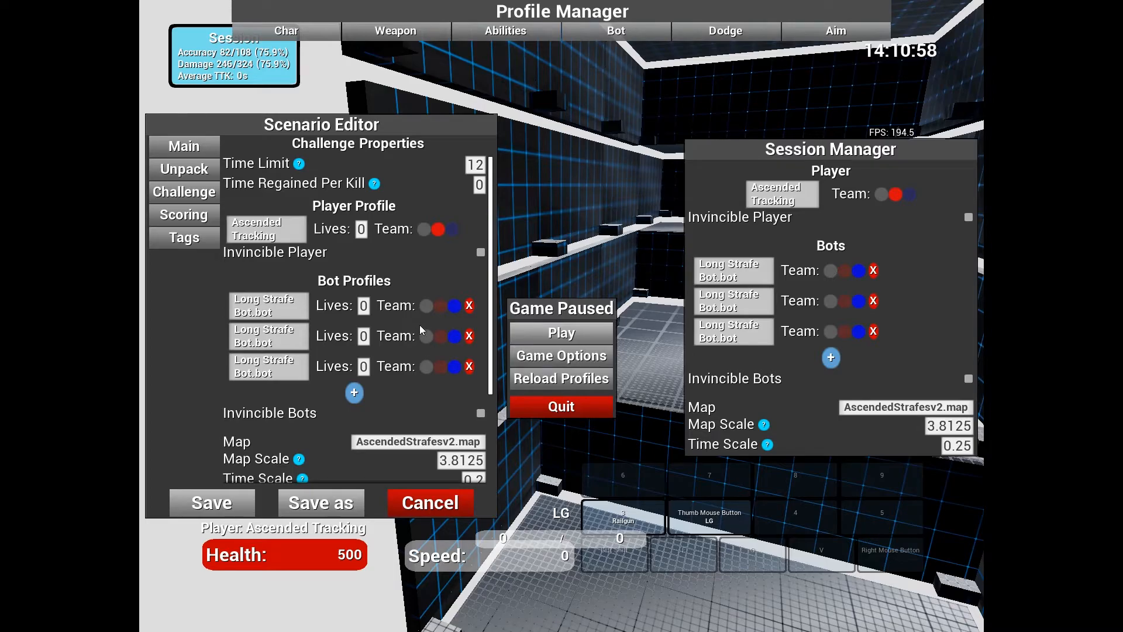
mouse_move(428, 320)
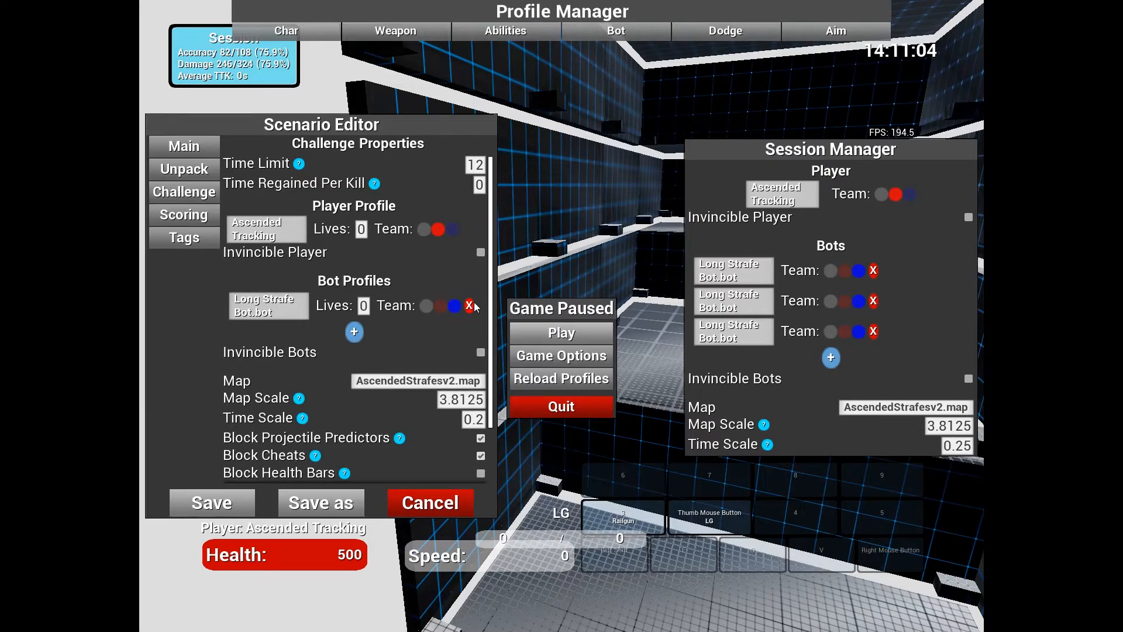
mouse_move(463, 244)
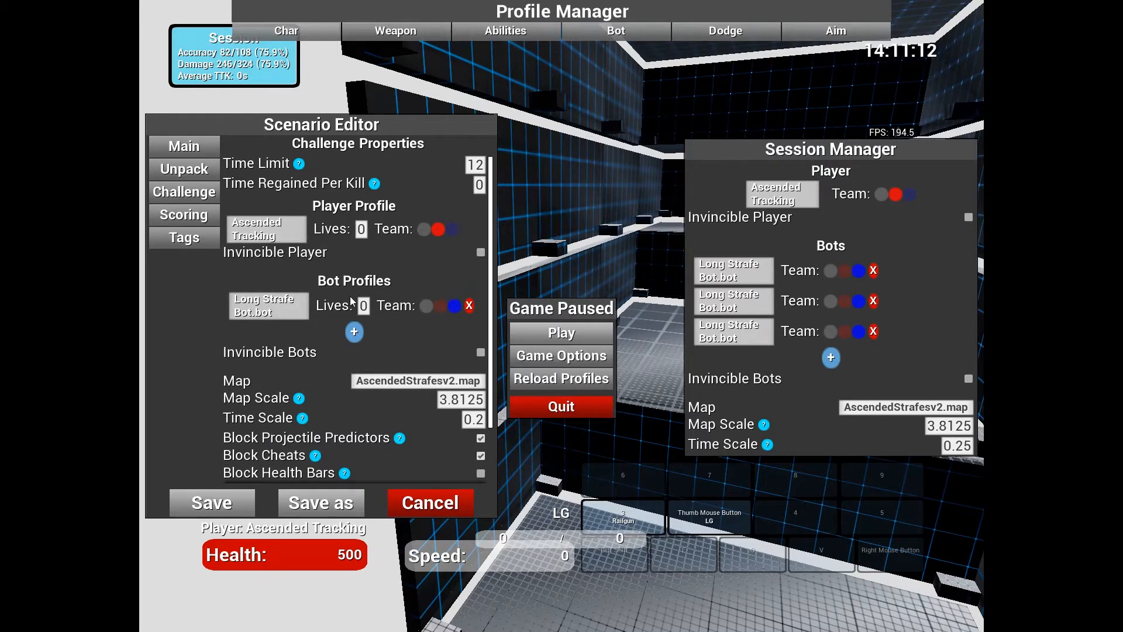
Scroll the challenge properties to confirm Time Scale reads 0.2
scroll("down", 3)
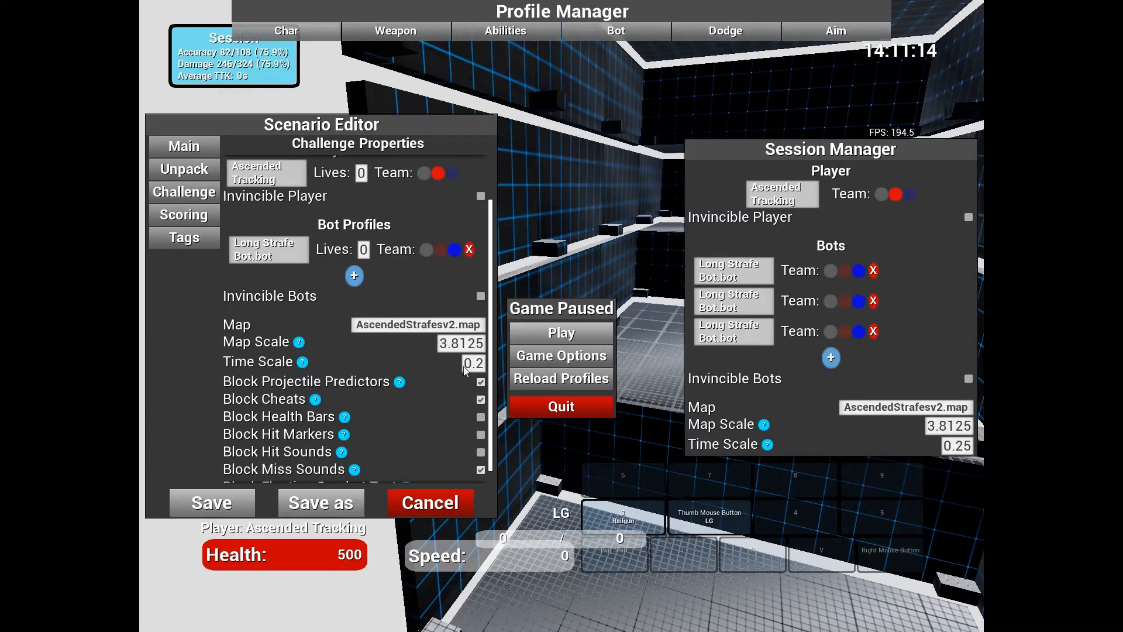
mouse_move(709, 307)
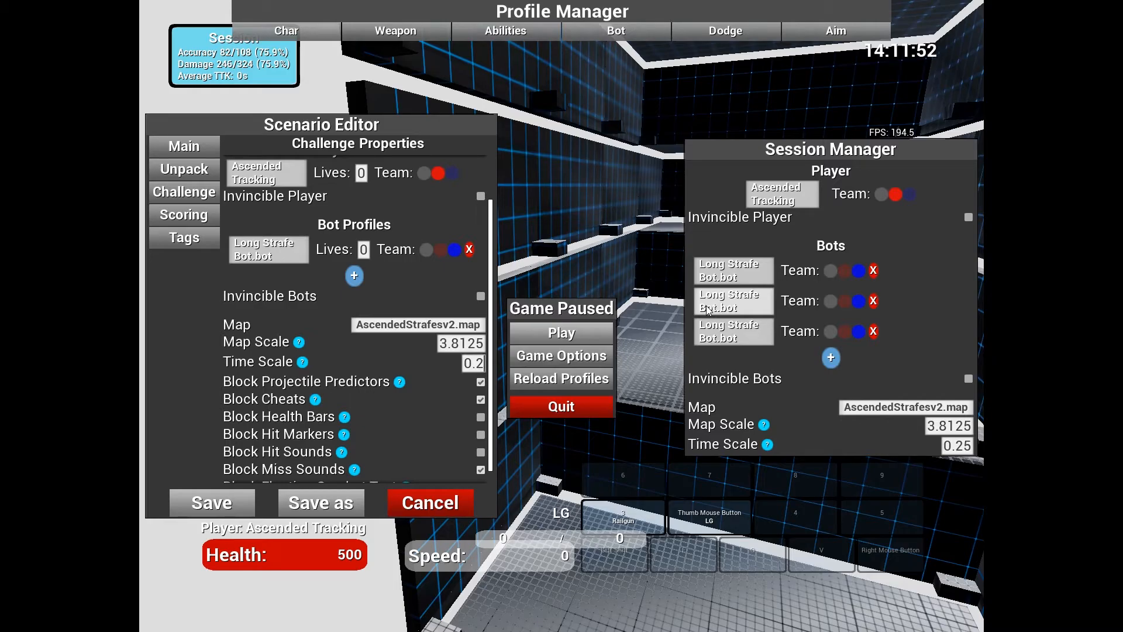
mouse_move(501, 368)
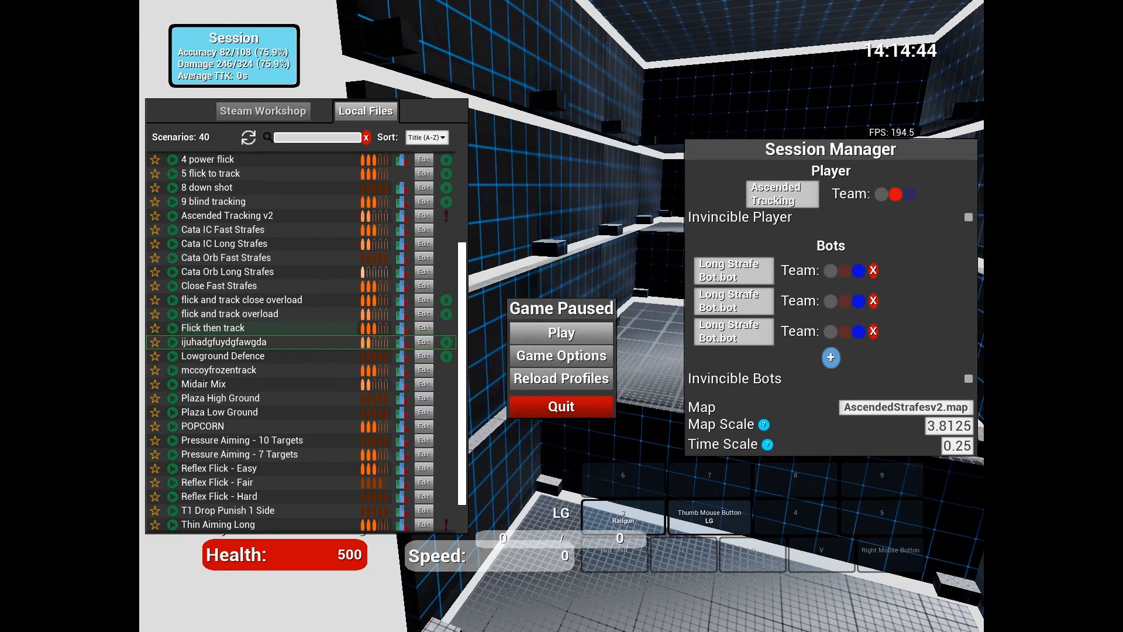
mouse_move(219, 285)
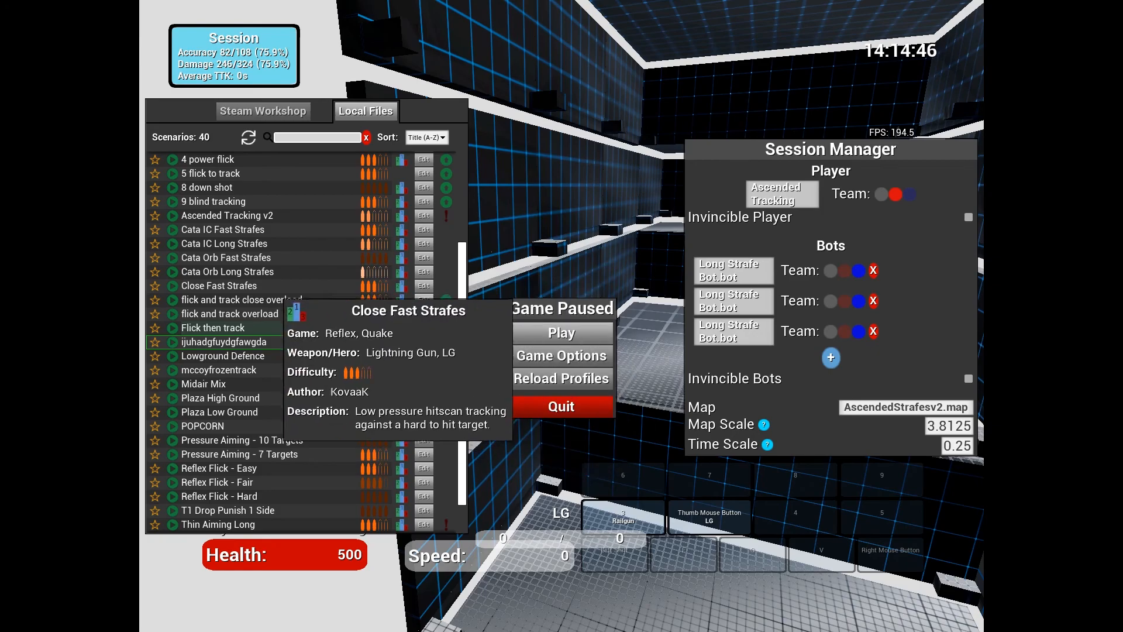